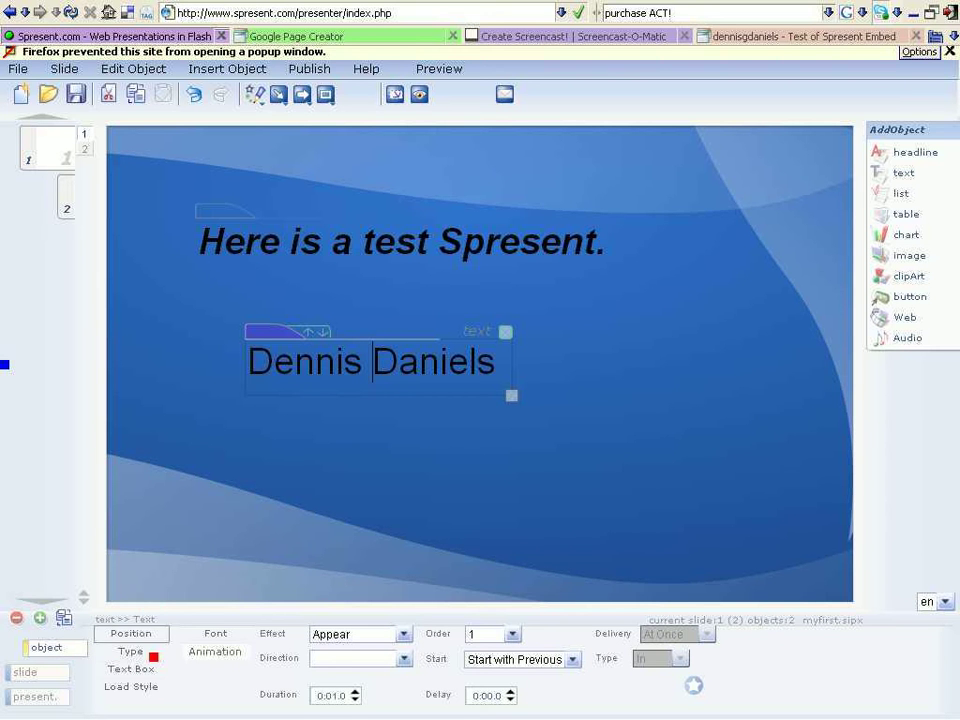
Step: Enlarge the name text under the first slide's title using the font size slider
{"action": "left_click", "coordinate": [216, 632]}
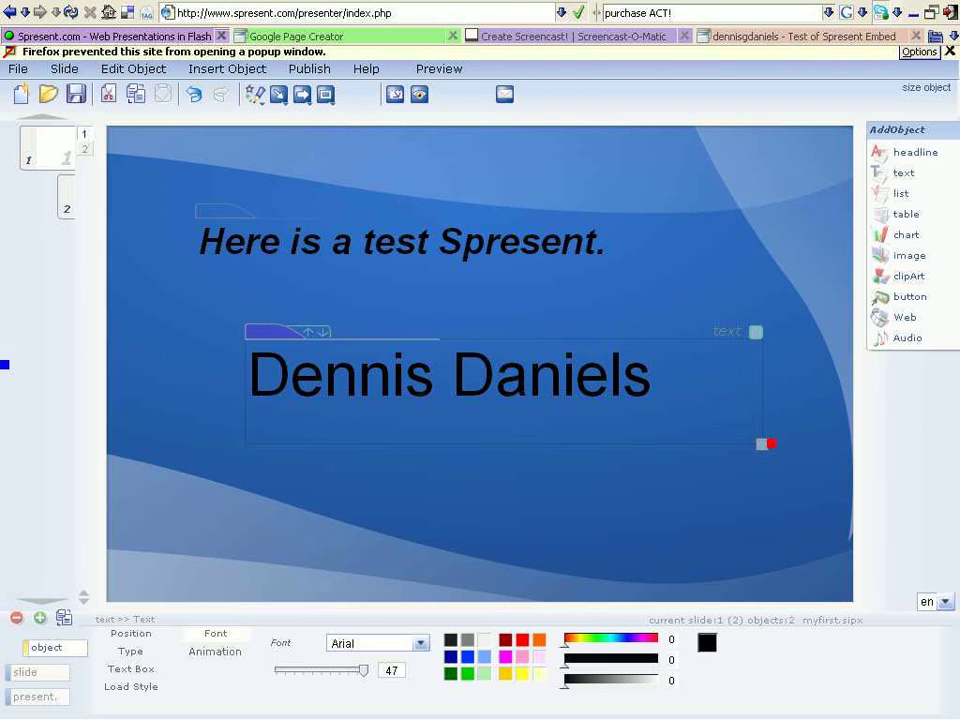
{"action": "left_click_drag", "start_coordinate": [450, 376], "coordinate": [416, 336]}
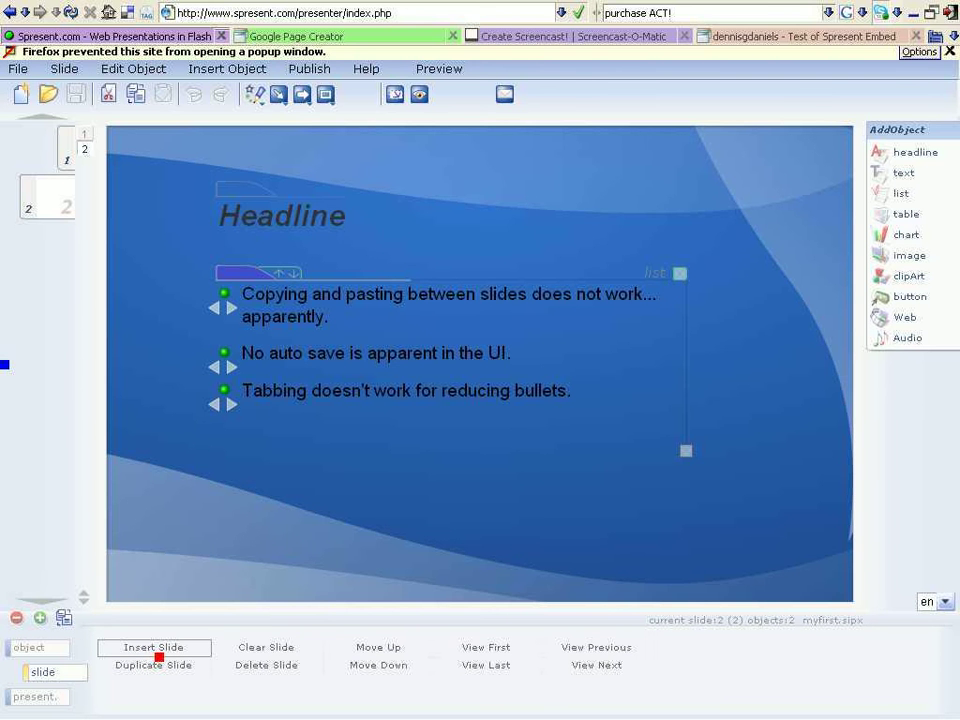
Step: Add a new slide with the headline-with-text layout and clear its placeholder text
{"action": "left_click", "coordinate": [152, 648]}
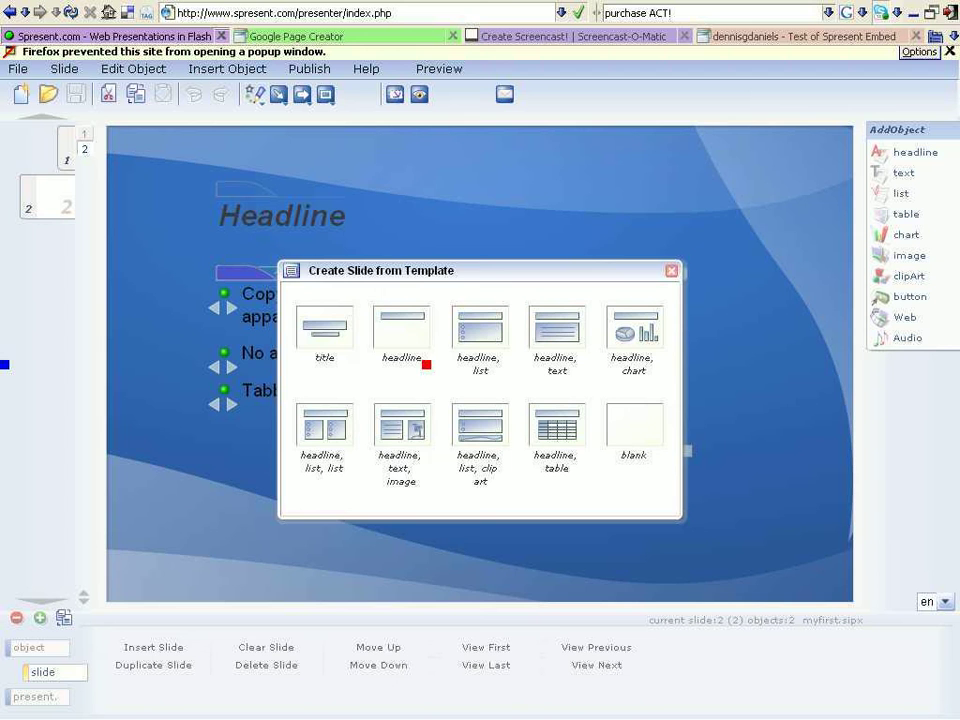
{"action": "left_click", "coordinate": [556, 328]}
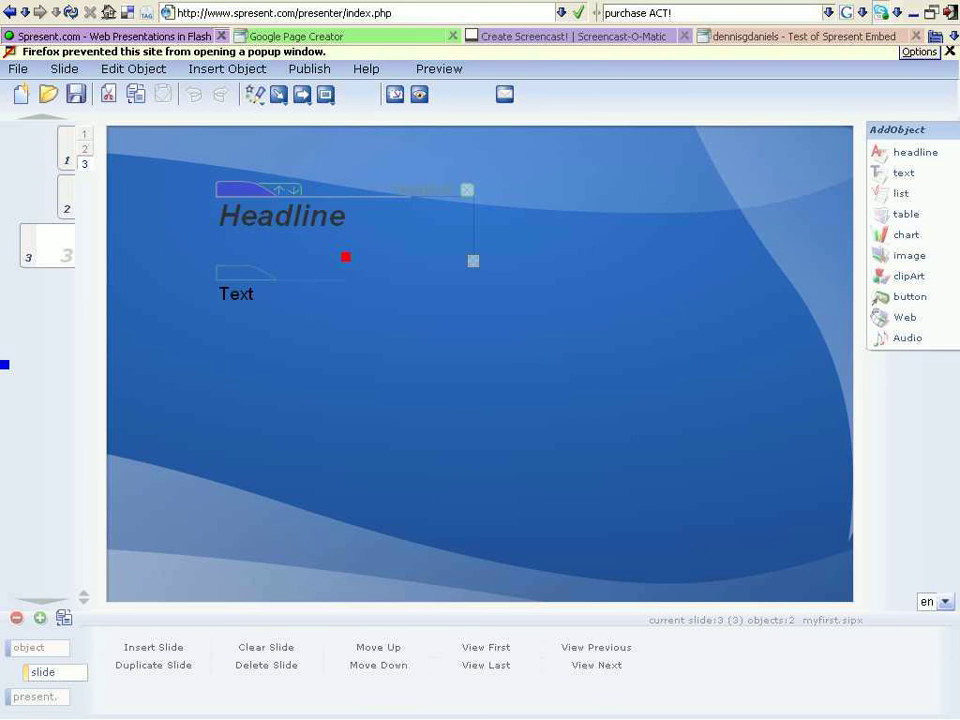
{"action": "left_click", "coordinate": [236, 292]}
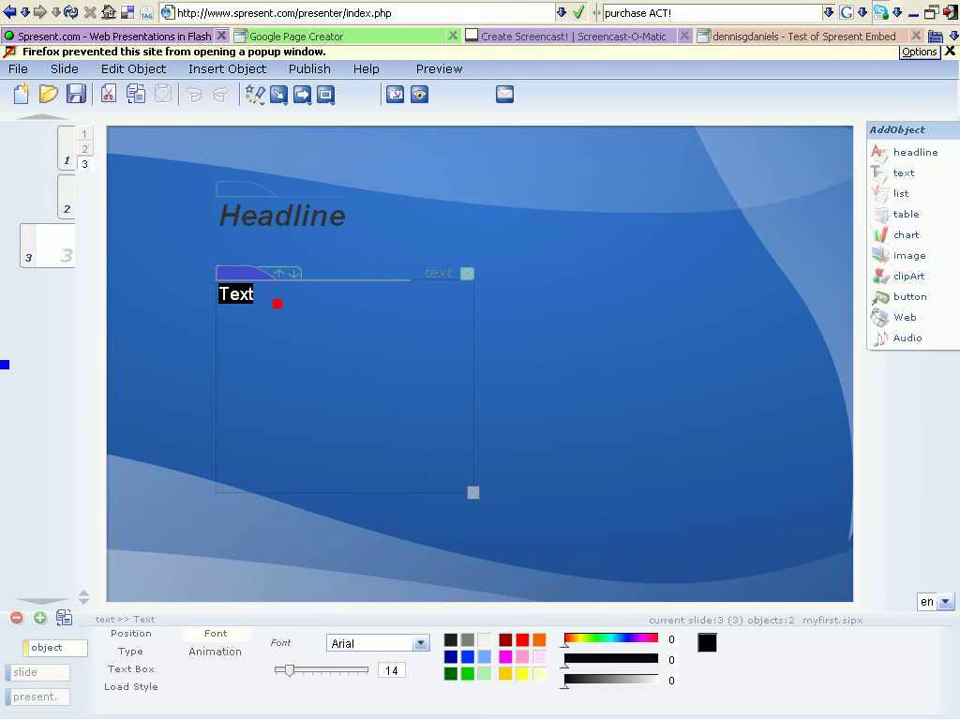
{"action": "right_click", "coordinate": [278, 304]}
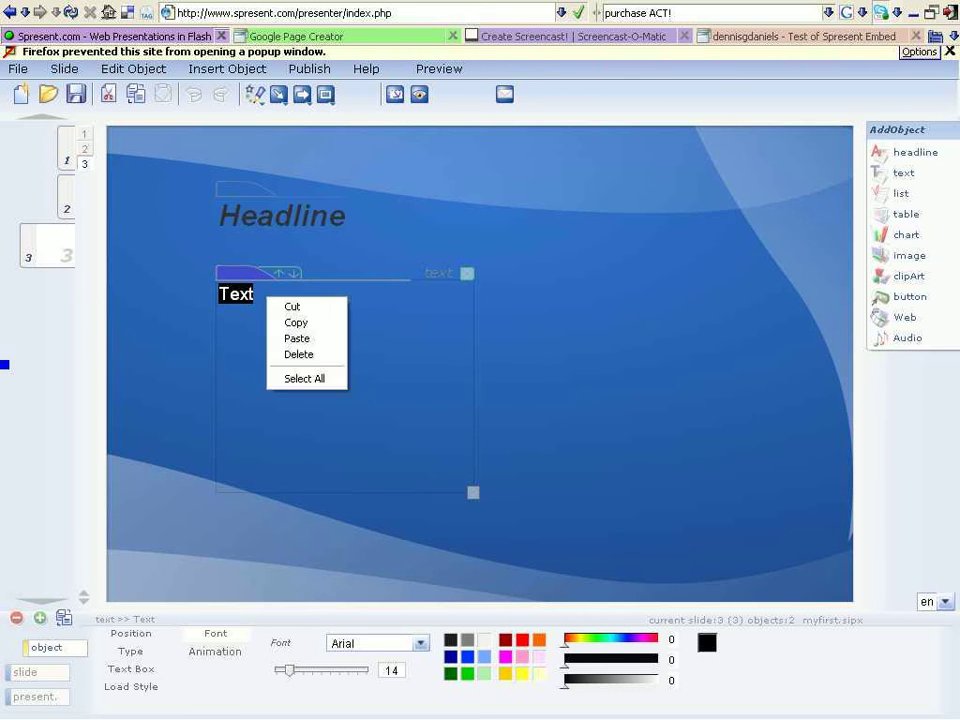
{"action": "left_click", "coordinate": [296, 338]}
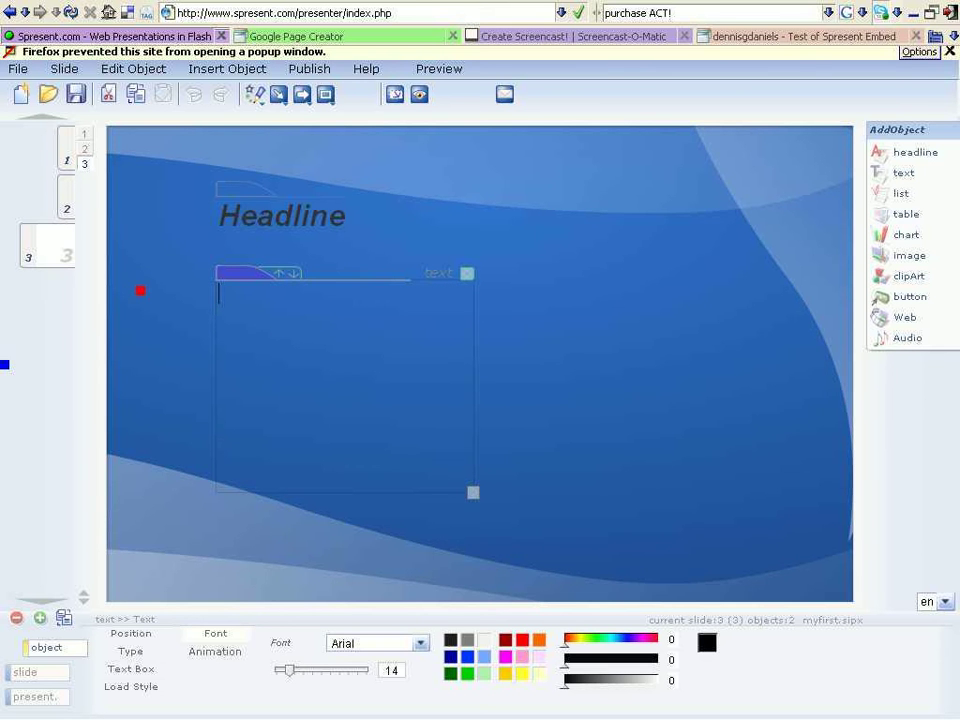
Step: Write the sentence that tabbing doesn't work for reducing bullets and widen its text box
{"action": "left_click", "coordinate": [48, 196]}
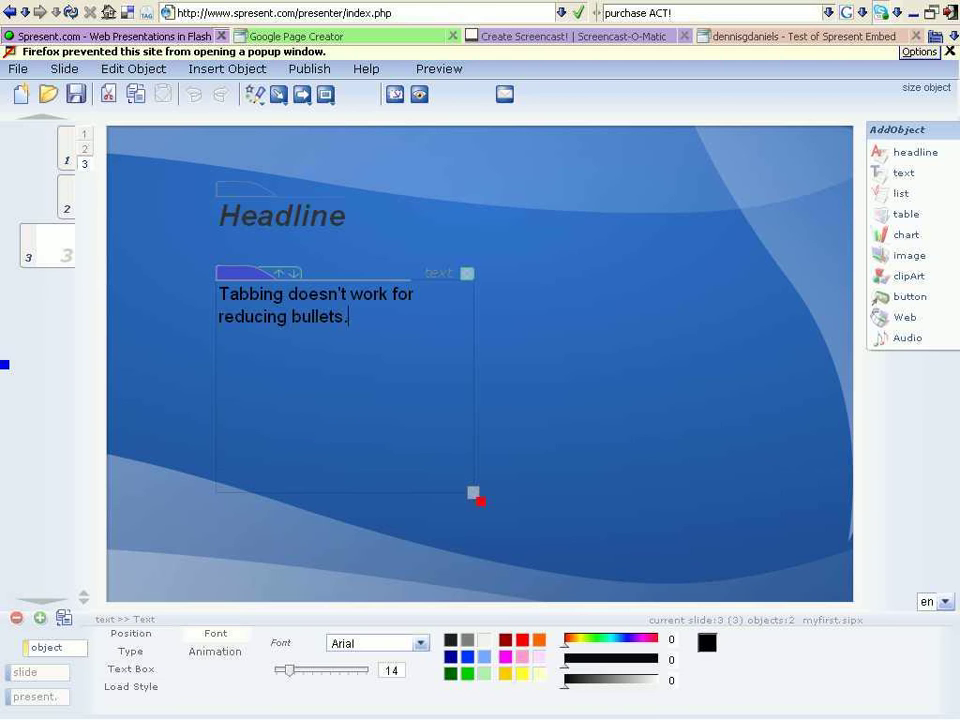
{"action": "left_click_drag", "start_coordinate": [476, 492], "coordinate": [600, 466]}
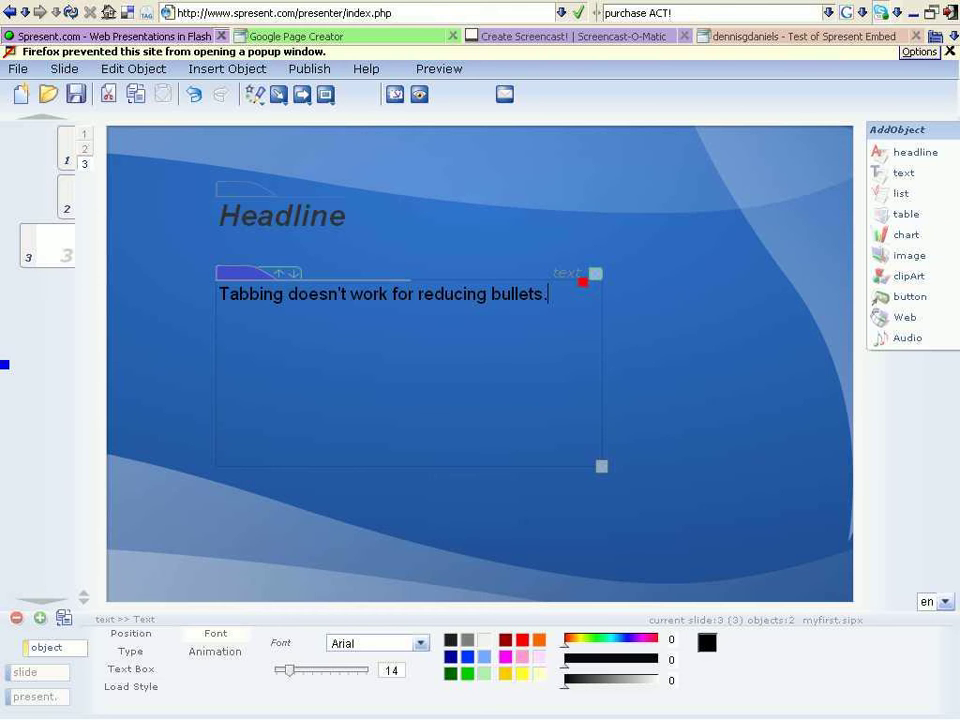
{"action": "left_click_drag", "start_coordinate": [604, 466], "coordinate": [636, 328]}
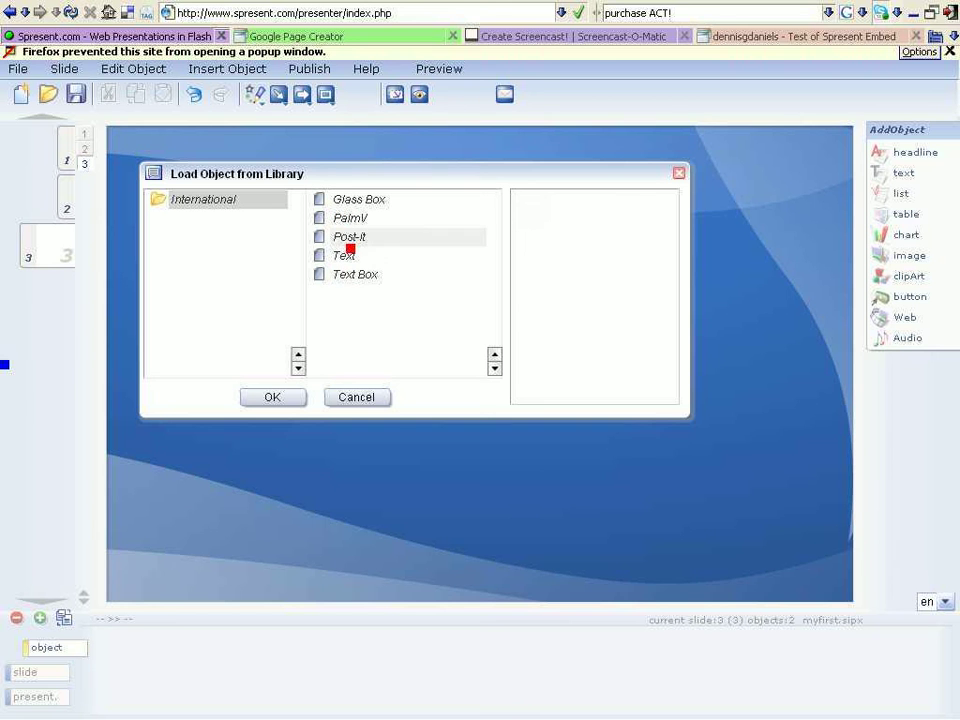
Step: Add a Post-it from the object library reading 'Ctrl + V doesn't work' and move it left
{"action": "left_click", "coordinate": [348, 236]}
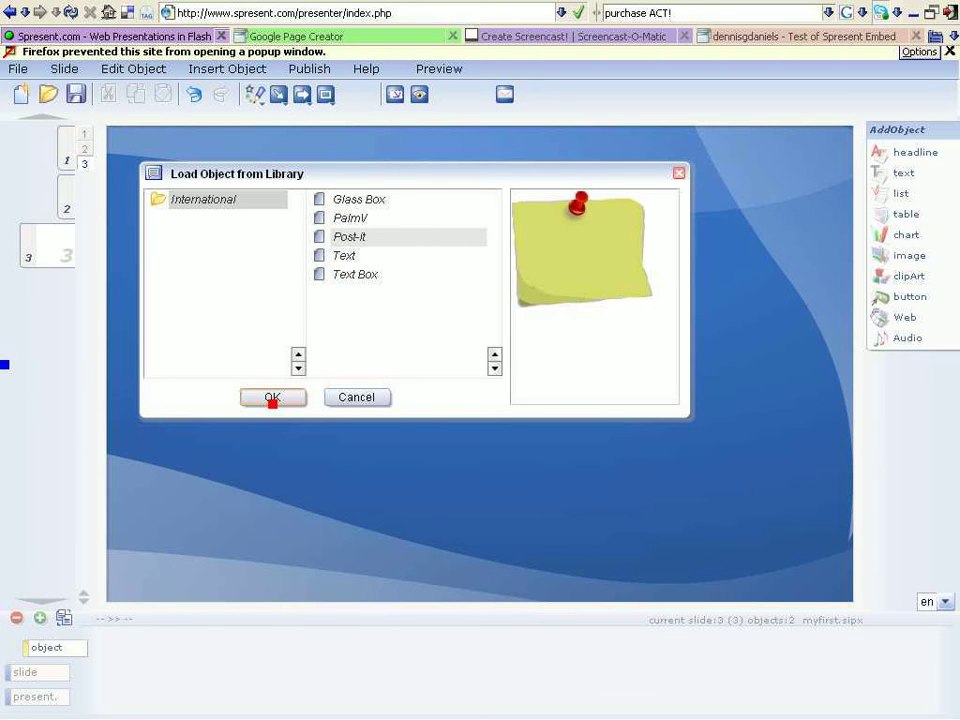
{"action": "left_click", "coordinate": [272, 396]}
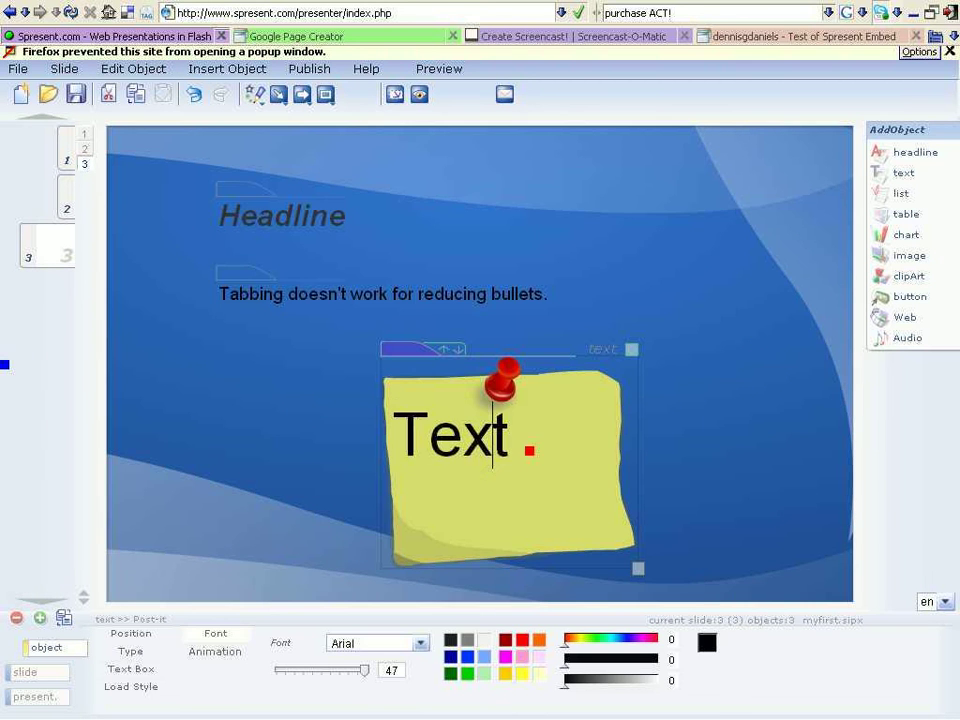
{"action": "double_click", "coordinate": [450, 436]}
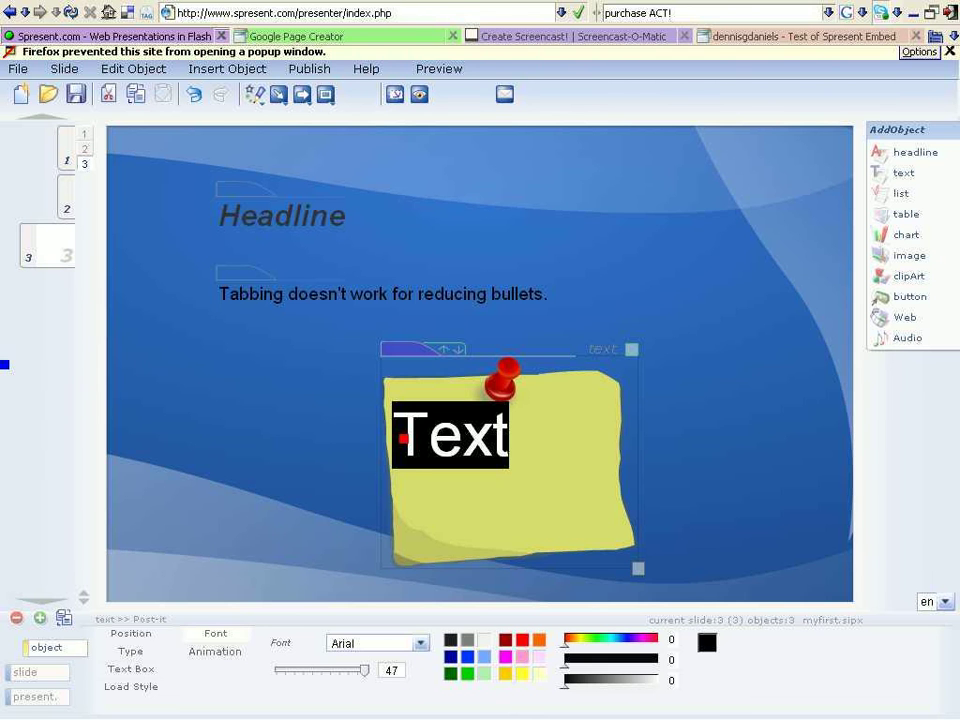
{"action": "type", "text": "Ctro"}
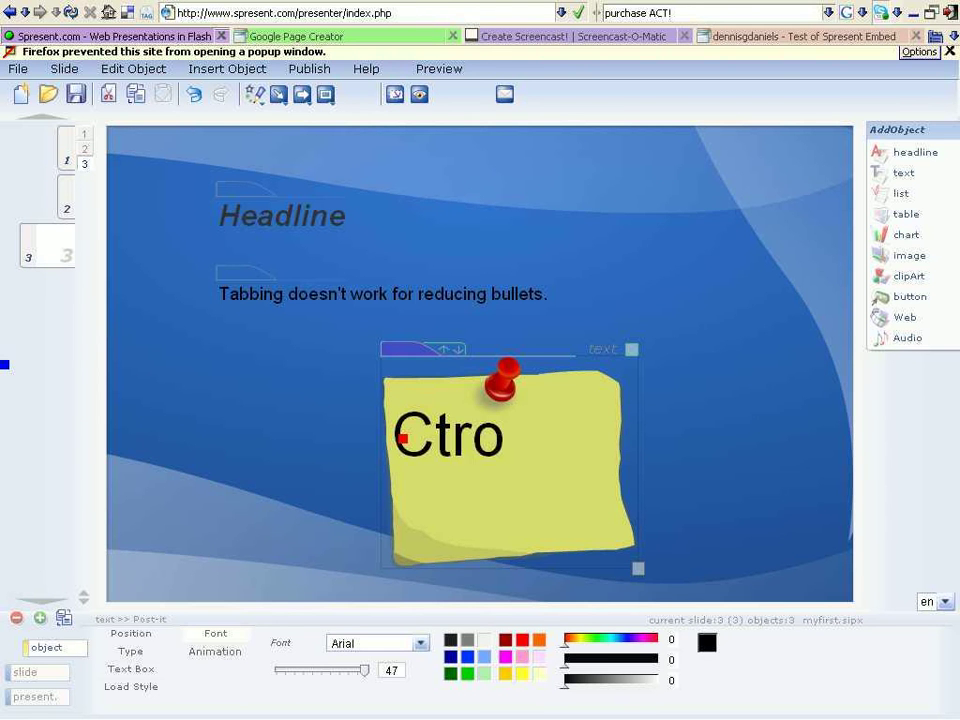
{"action": "type", "text": "l + V"}
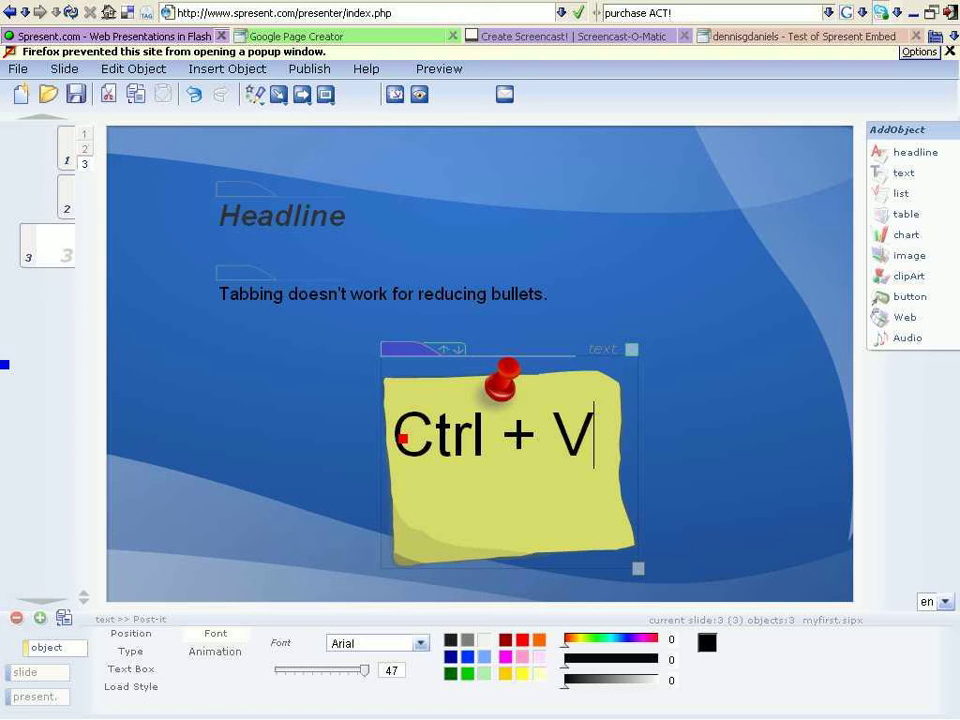
{"action": "type", "text": "doesn't work"}
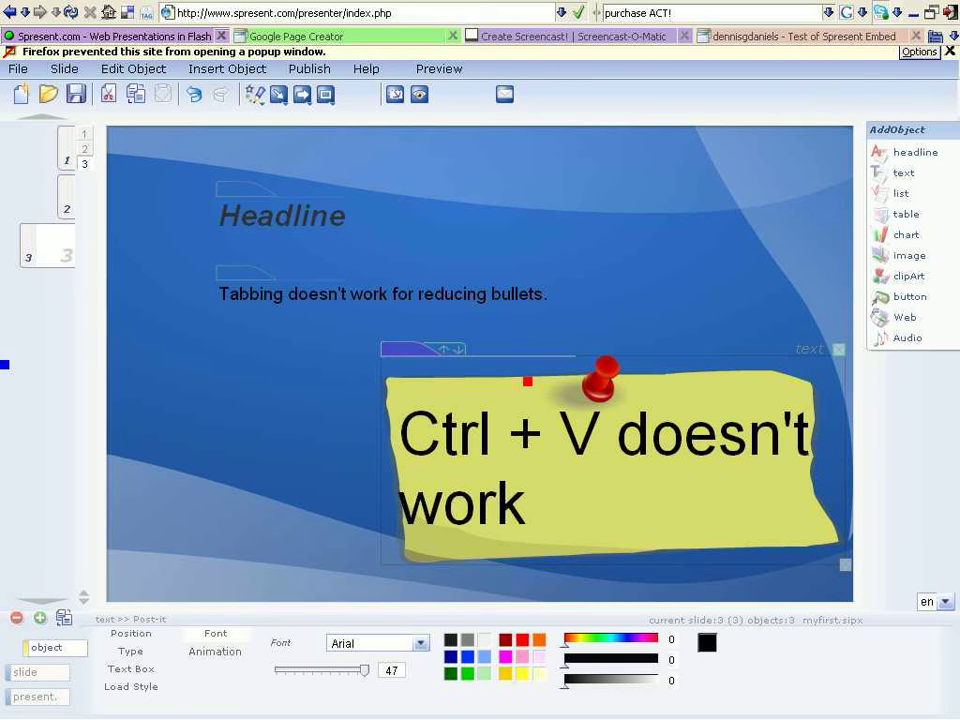
{"action": "left_click_drag", "start_coordinate": [600, 470], "coordinate": [480, 440]}
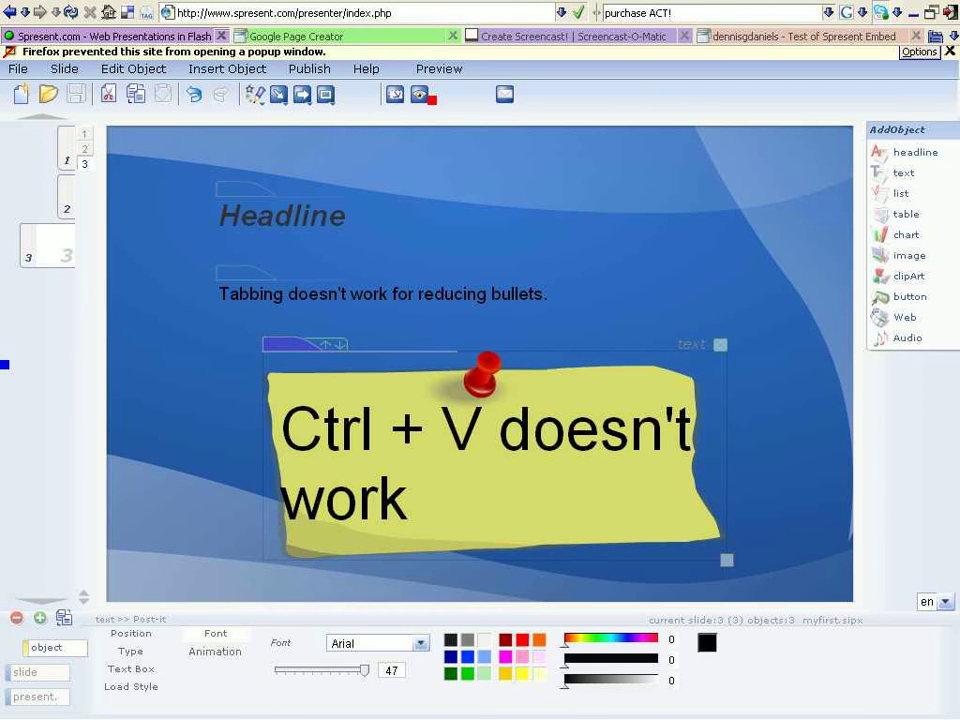
Step: Preview the presentation full-screen and step through all three slides
{"action": "left_click", "coordinate": [438, 68]}
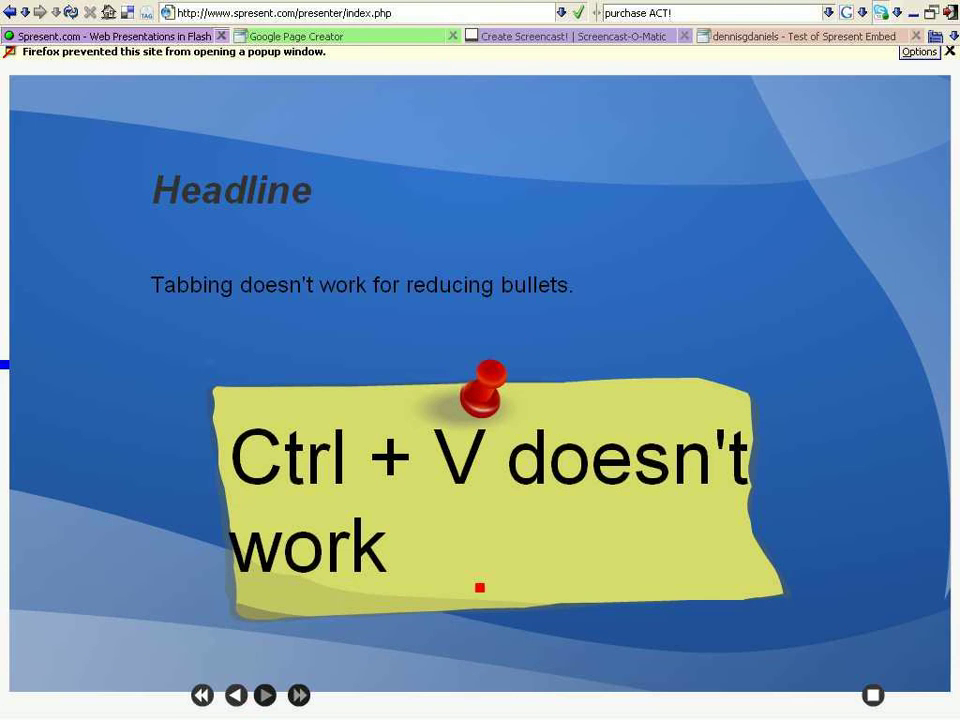
{"action": "left_click", "coordinate": [234, 696]}
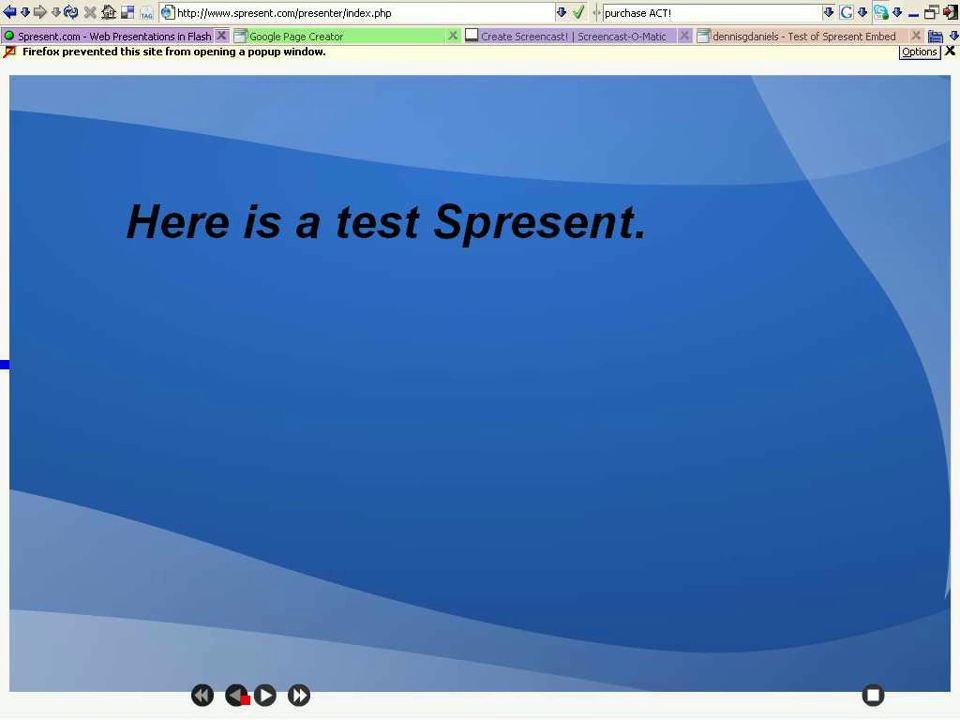
{"action": "left_click", "coordinate": [296, 696]}
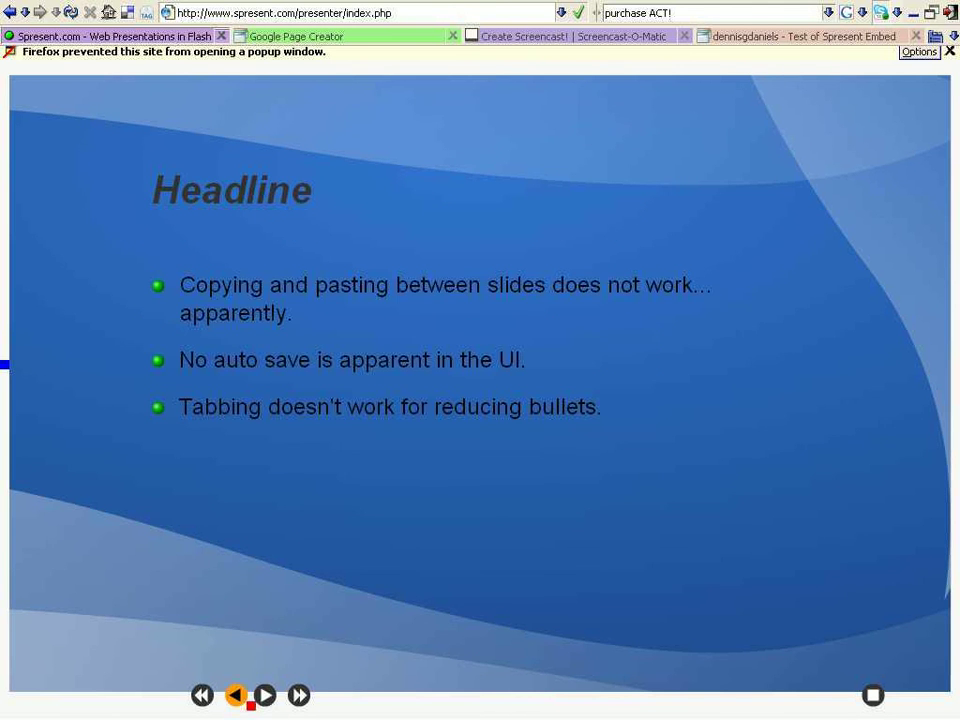
{"action": "left_click", "coordinate": [266, 696]}
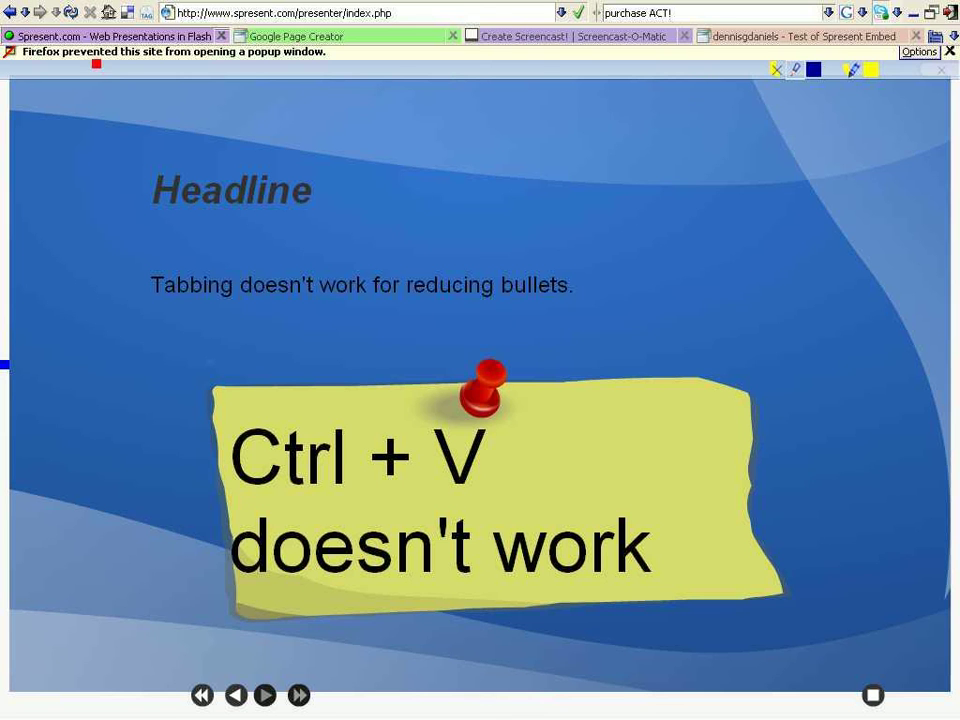
{"action": "left_click", "coordinate": [918, 52]}
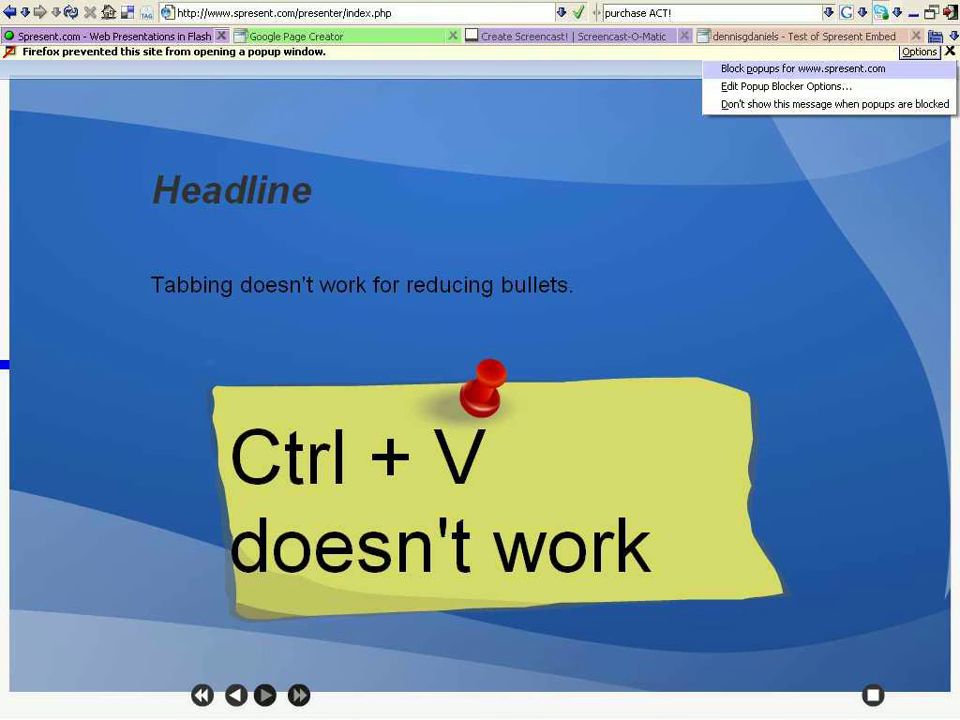
{"action": "mouse_move", "coordinate": [798, 86]}
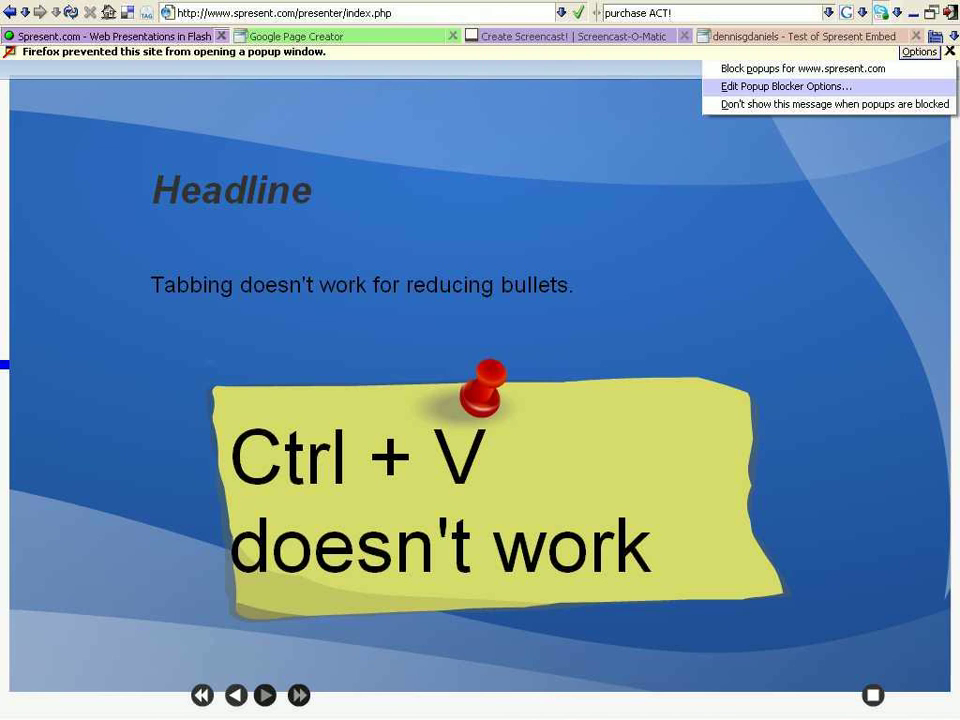
{"action": "left_click", "coordinate": [782, 86]}
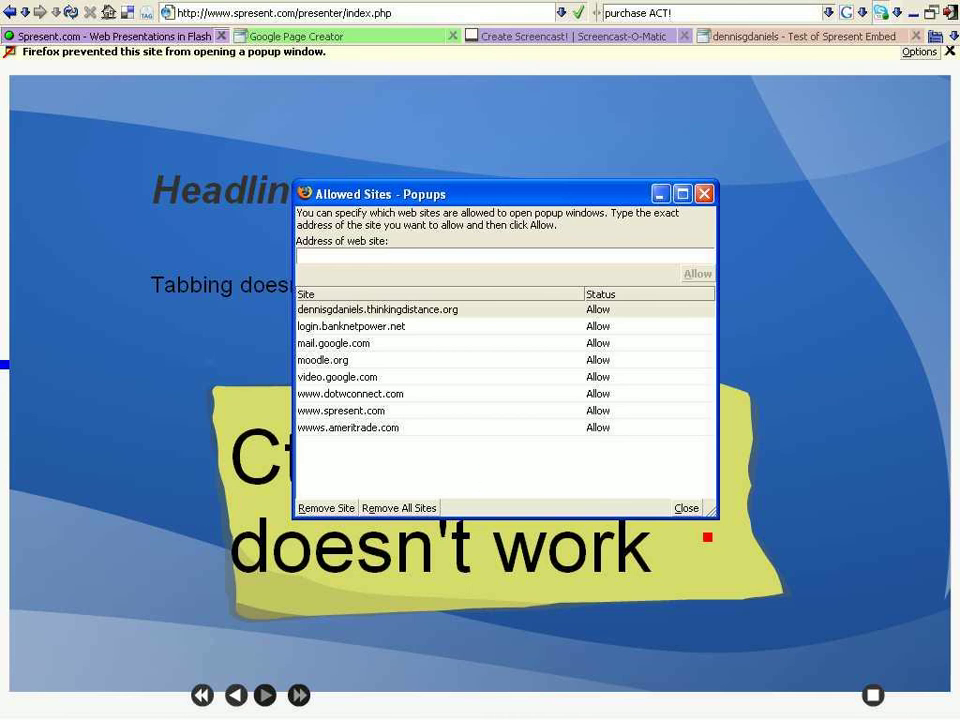
{"action": "left_click", "coordinate": [684, 508]}
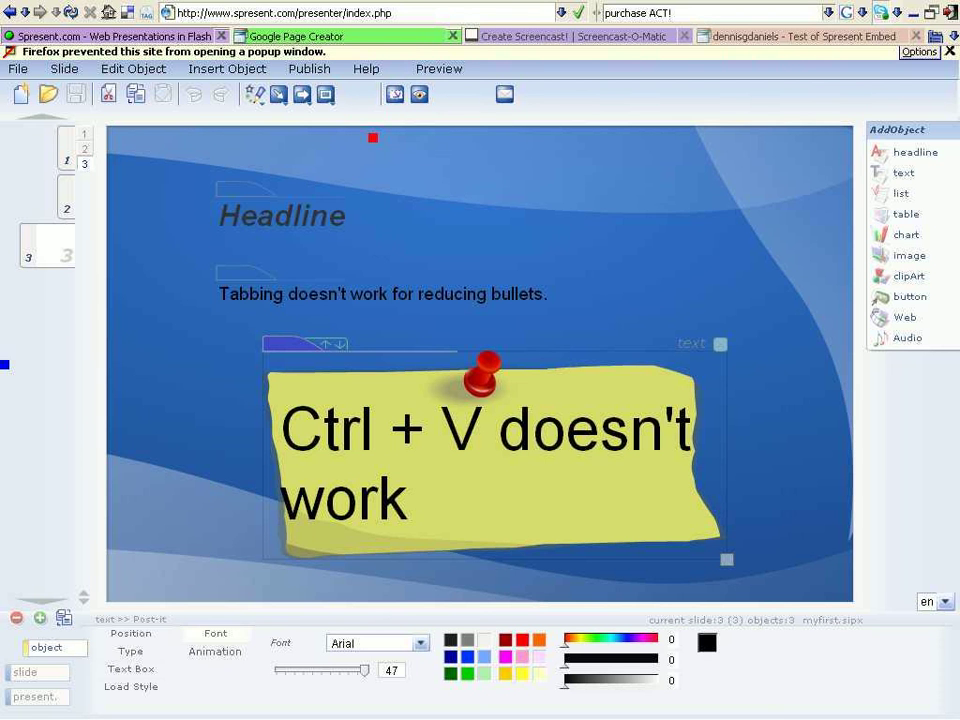
Step: Send the presentation via Publish > Send to e-mail and acknowledge the confirmation
{"action": "left_click", "coordinate": [308, 68]}
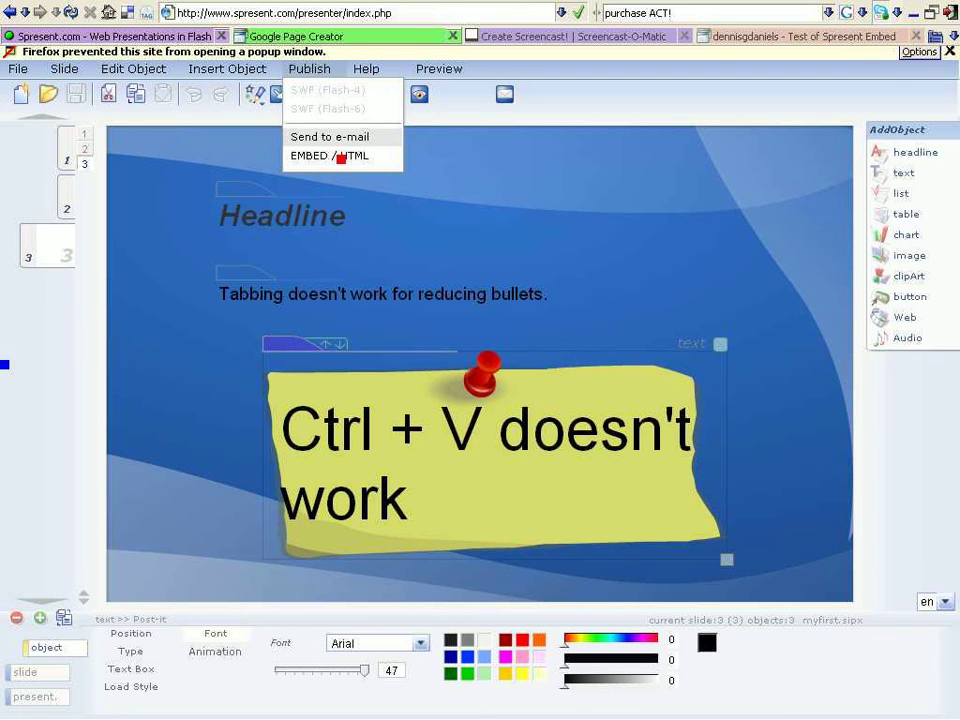
{"action": "left_click", "coordinate": [330, 136]}
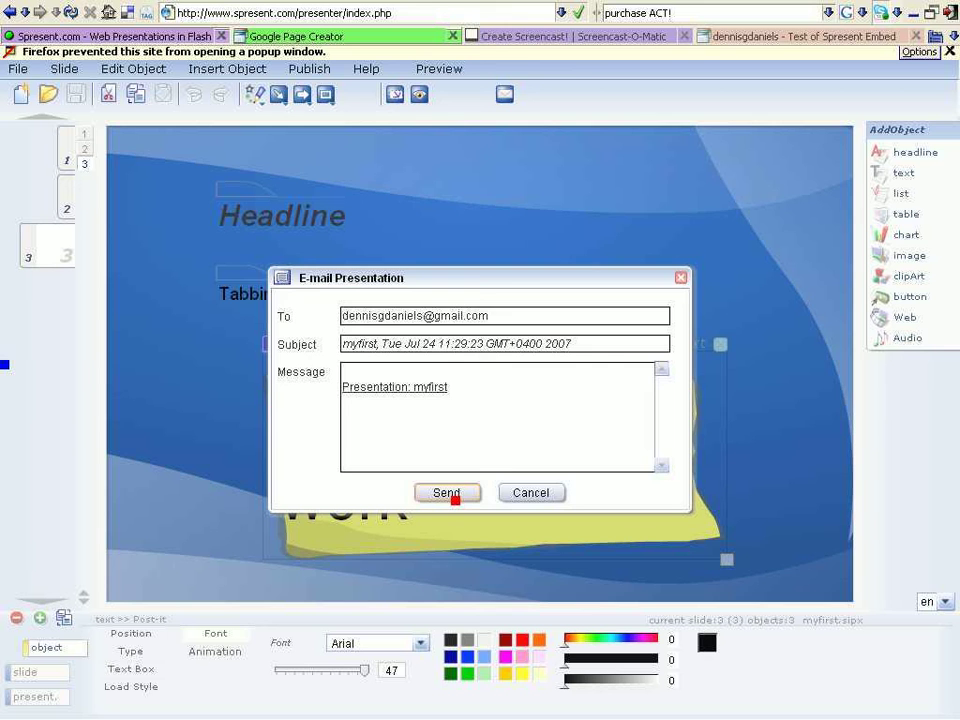
{"action": "left_click", "coordinate": [446, 492]}
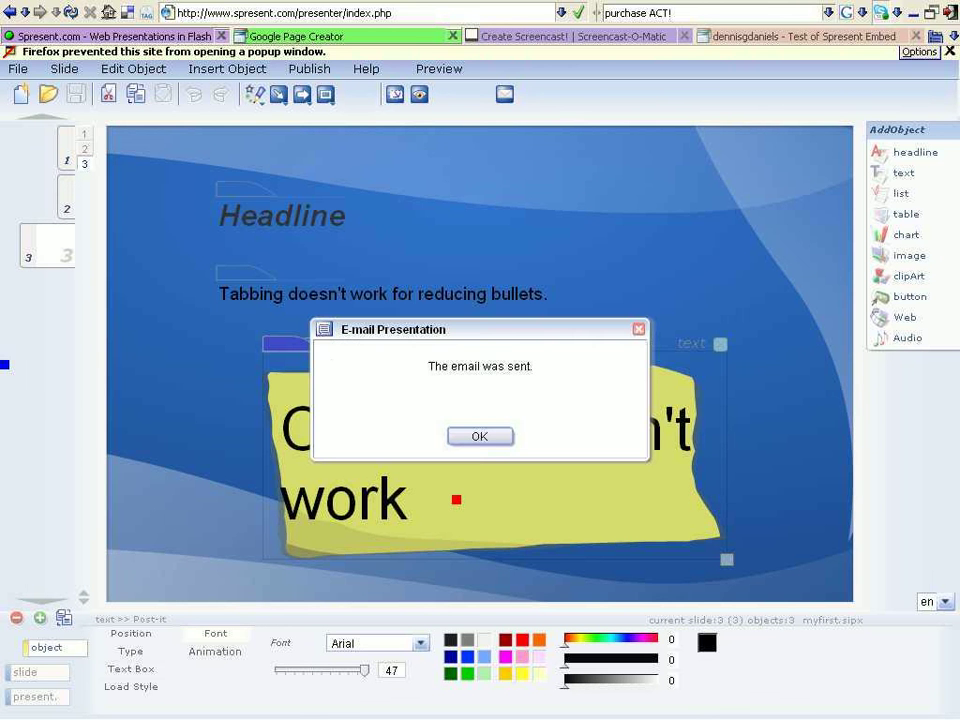
{"action": "left_click", "coordinate": [480, 436]}
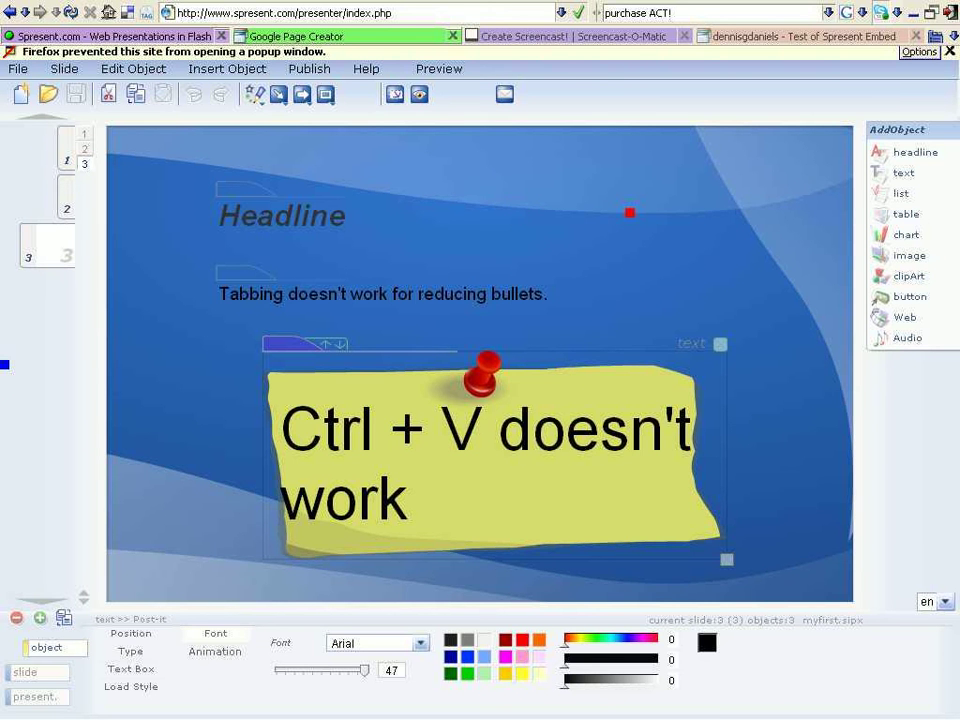
{"action": "left_click", "coordinate": [560, 36]}
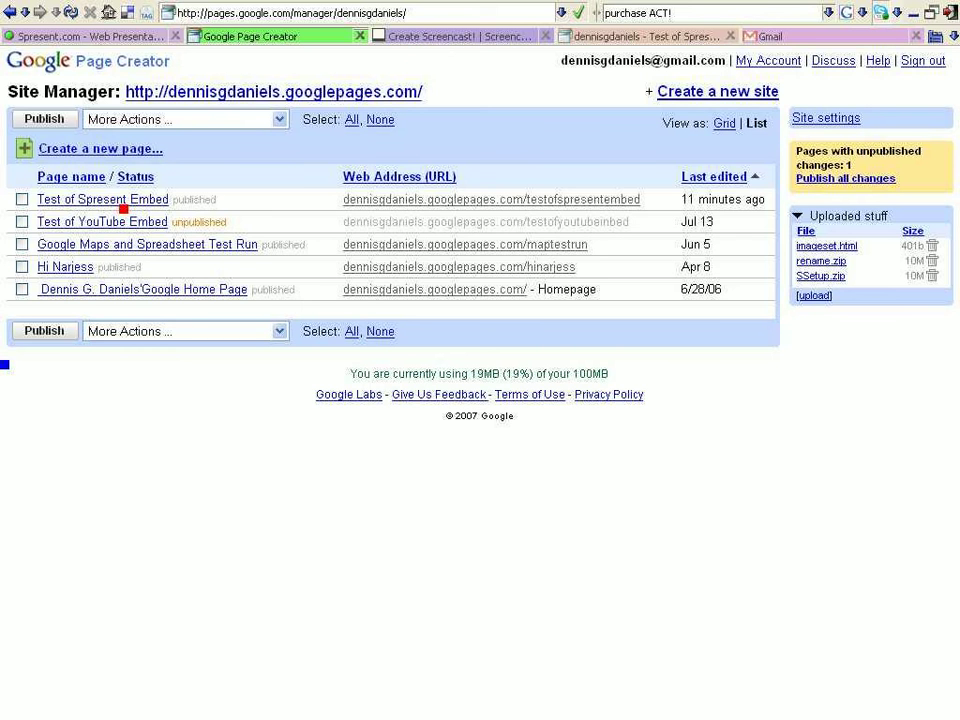
{"action": "mouse_move", "coordinate": [488, 128]}
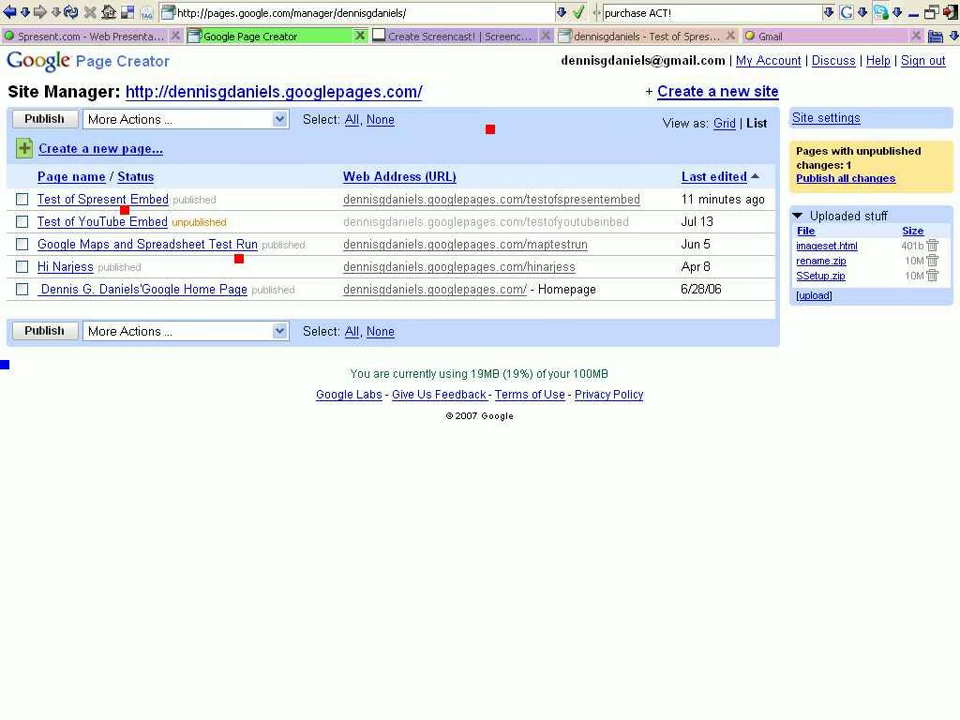
Step: Open the Test of Spresent Embed page, browse the gadget gallery and cancel it
{"action": "left_click", "coordinate": [100, 200]}
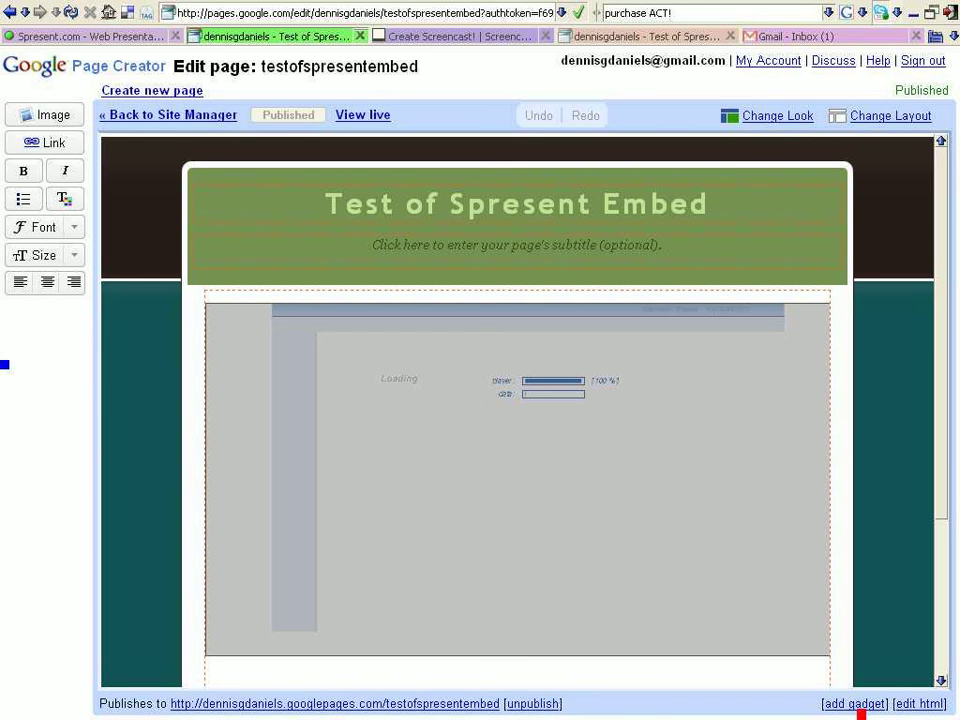
{"action": "left_click", "coordinate": [852, 704]}
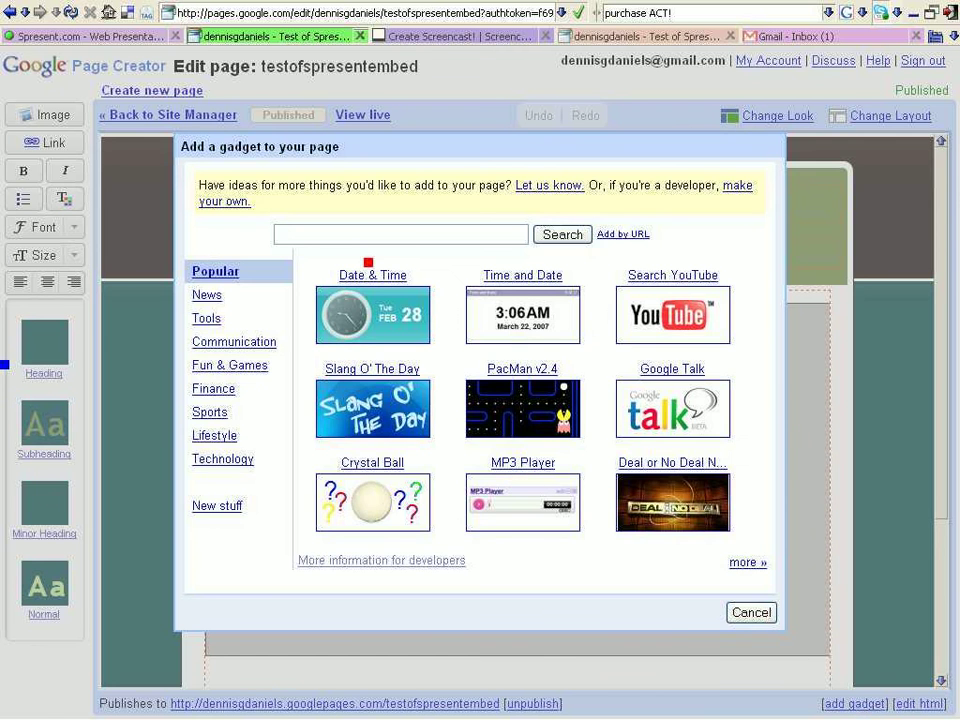
{"action": "left_click", "coordinate": [752, 612]}
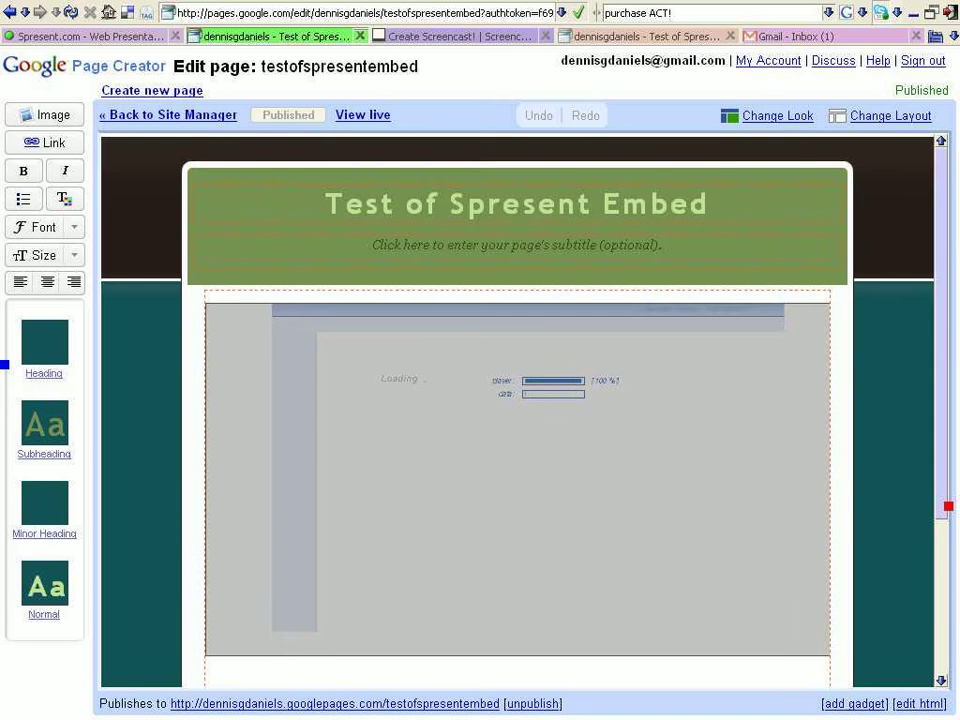
{"action": "scroll", "scroll_direction": "down", "scroll_amount": 3}
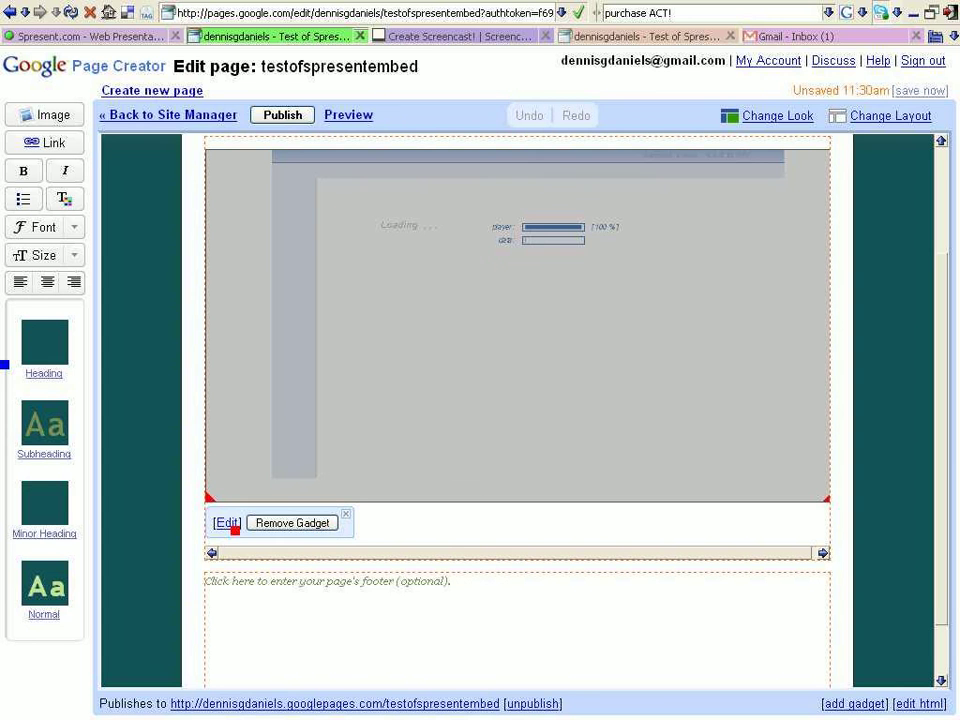
{"action": "left_click", "coordinate": [226, 524]}
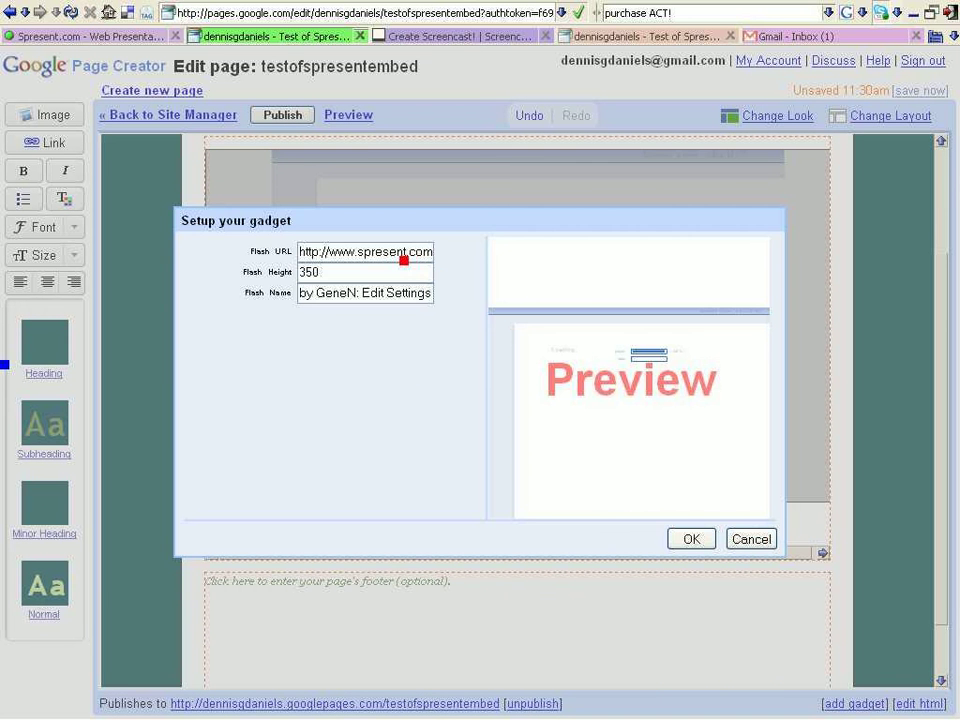
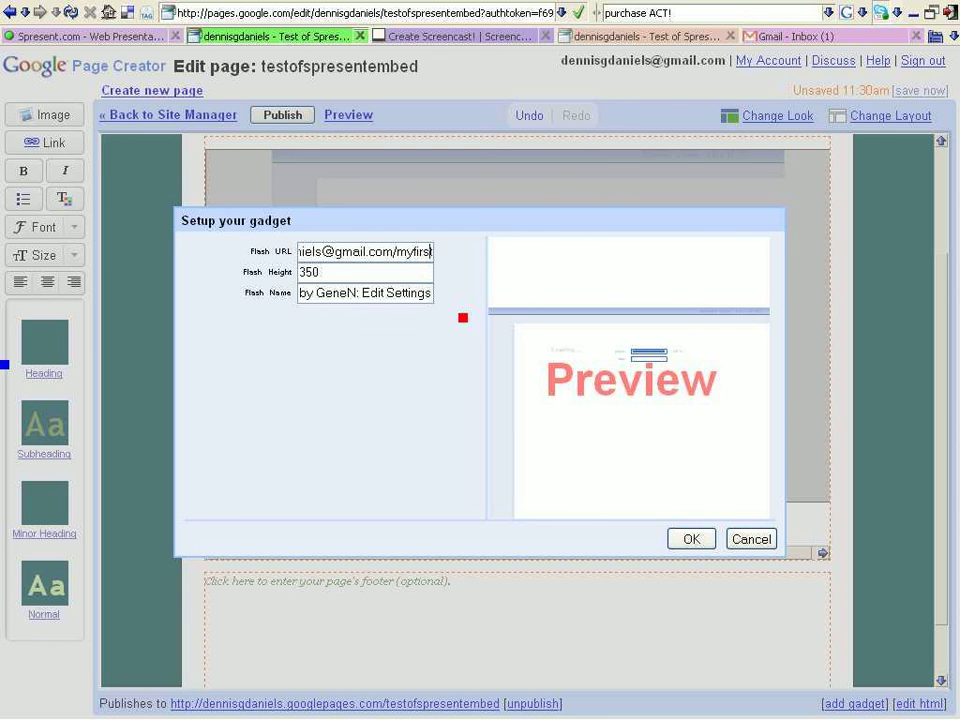
{"action": "type", "text": "resent.com/presenter/&"}
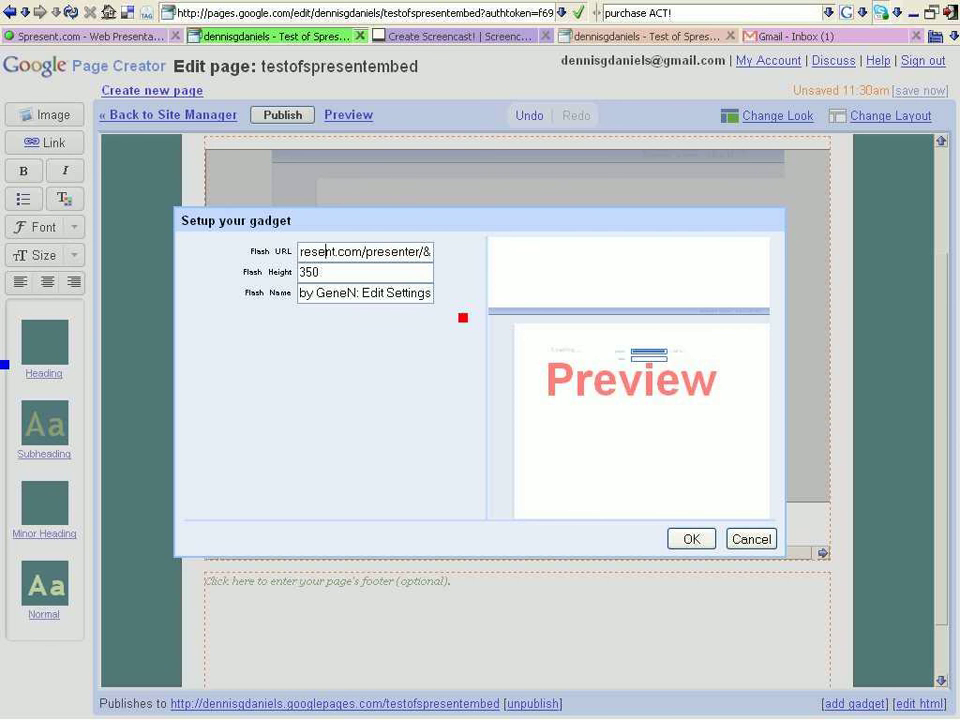
{"action": "type", "text": "SimP"}
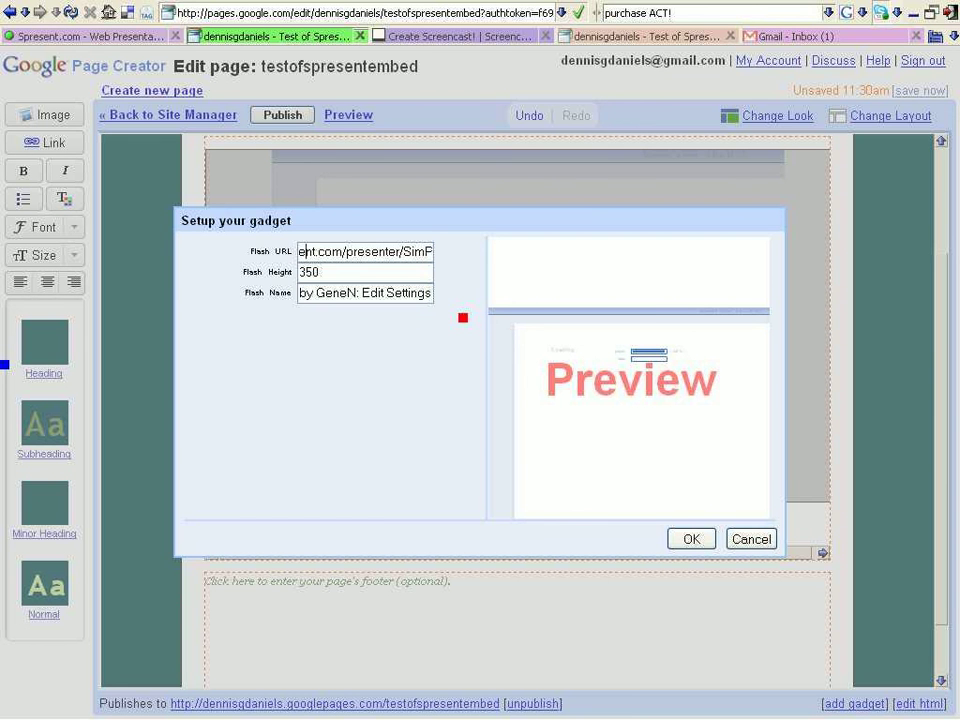
{"action": "type", "text": "http://www.spresent.com"}
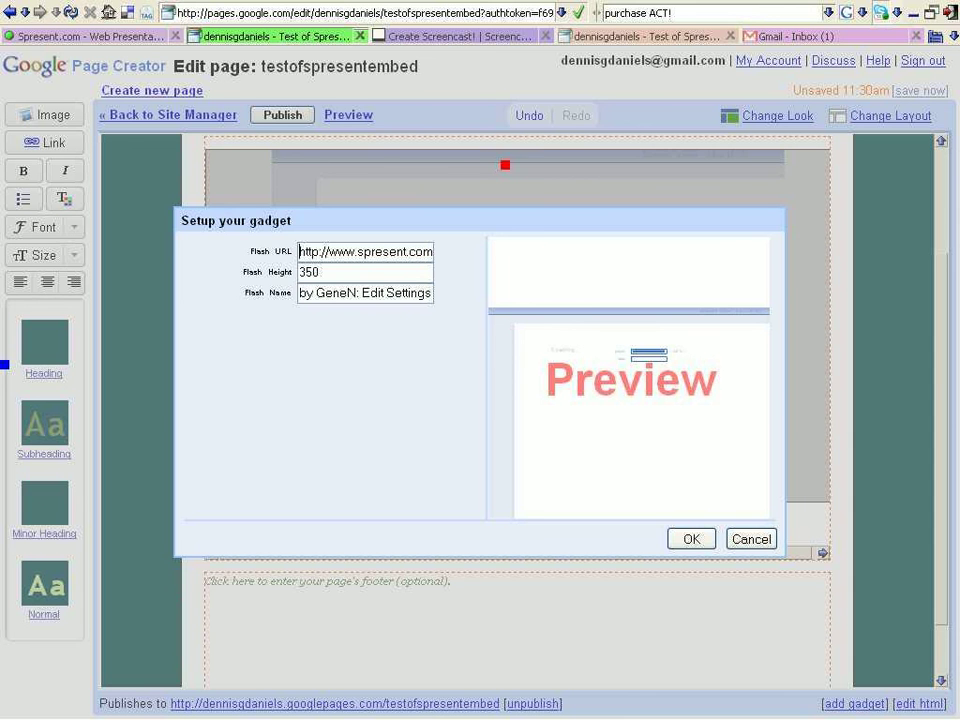
{"action": "mouse_move", "coordinate": [644, 36]}
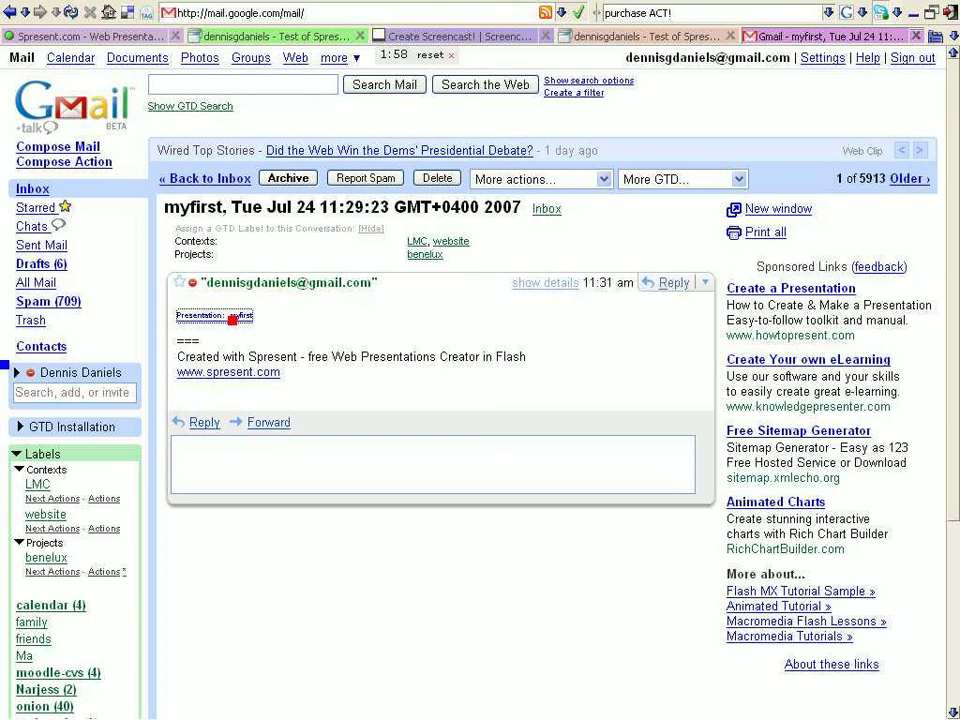
Step: Follow the Presentation: myfirst link in the received Gmail message
{"action": "left_click", "coordinate": [228, 372]}
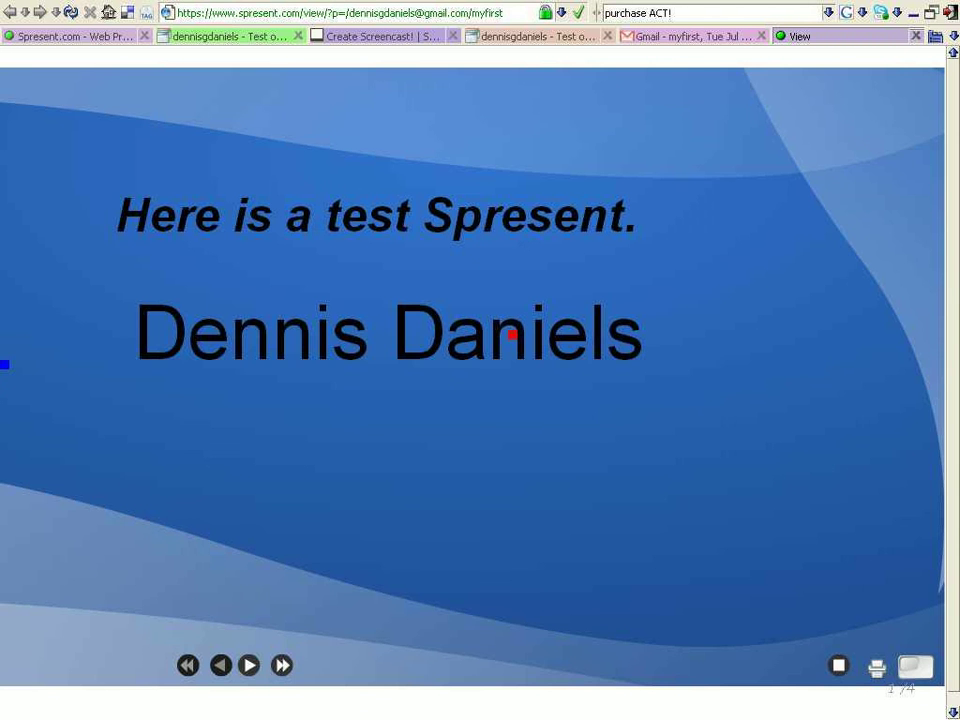
{"action": "mouse_move", "coordinate": [452, 260]}
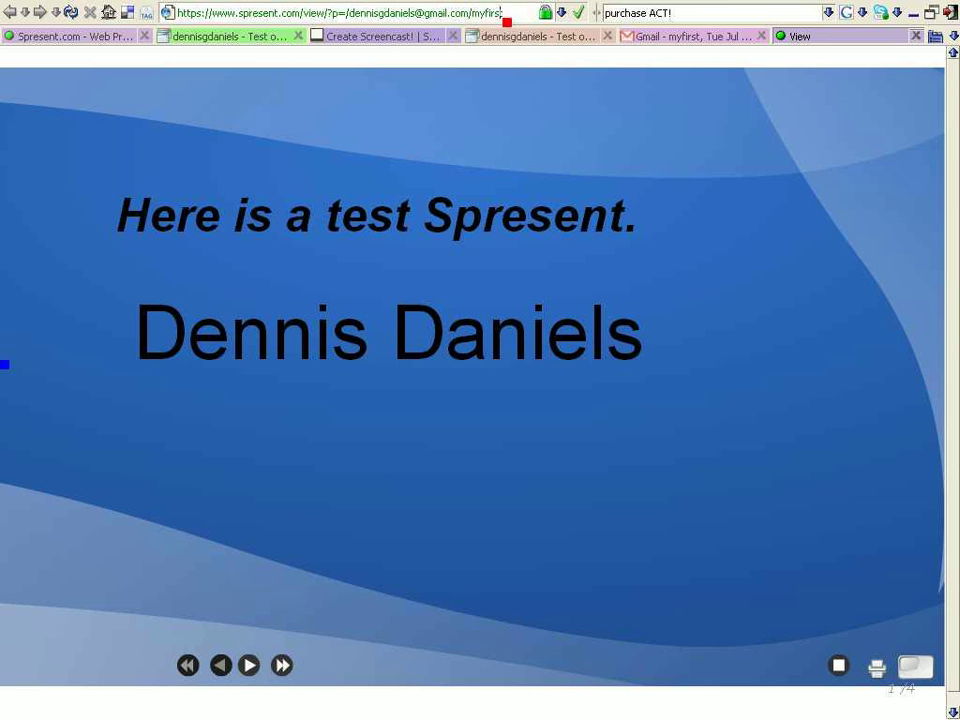
Step: Select the Spresent viewer page's web address in the address bar
{"action": "double_click", "coordinate": [482, 12]}
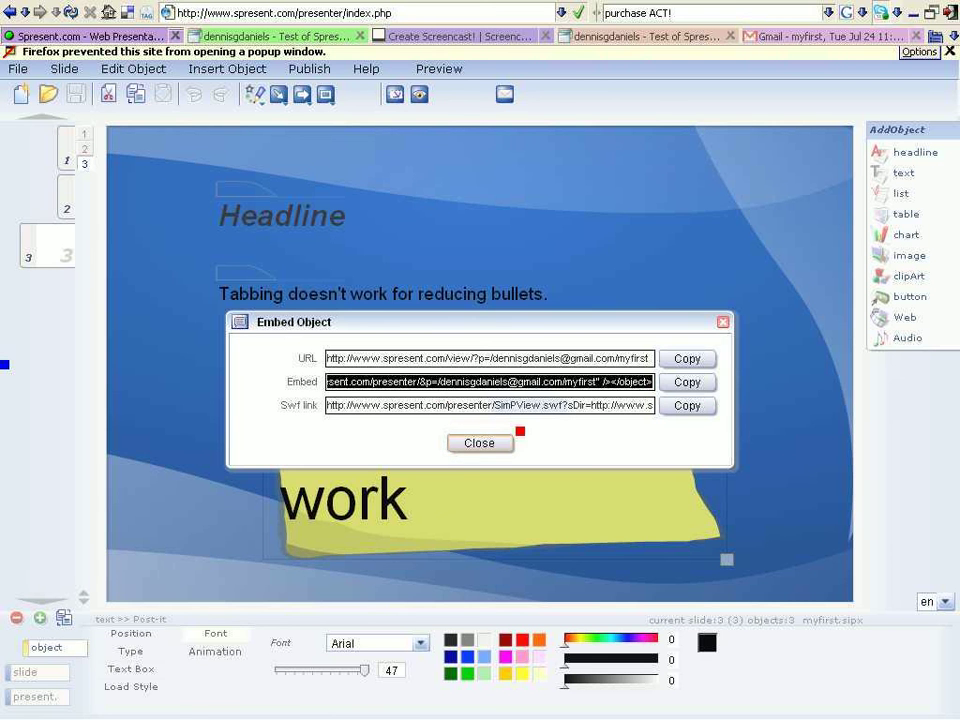
Step: Close the Embed Object dialog after copying the embed code
{"action": "left_click", "coordinate": [480, 444]}
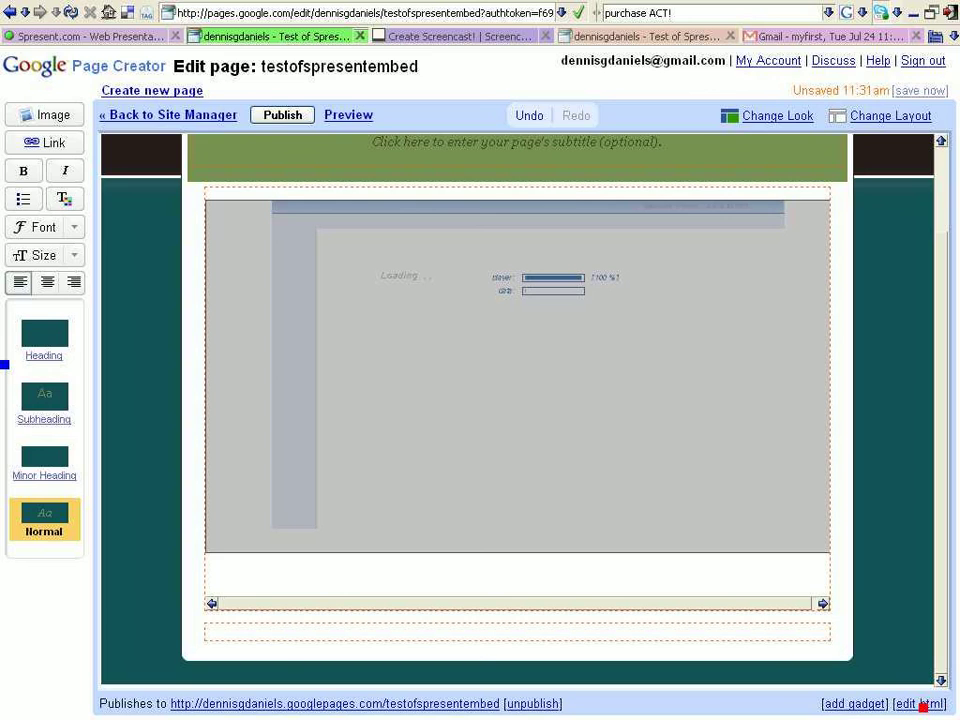
Step: Paste the shockwave-flash <object> embed code (480x320) into the page HTML and save changes
{"action": "left_click", "coordinate": [916, 704]}
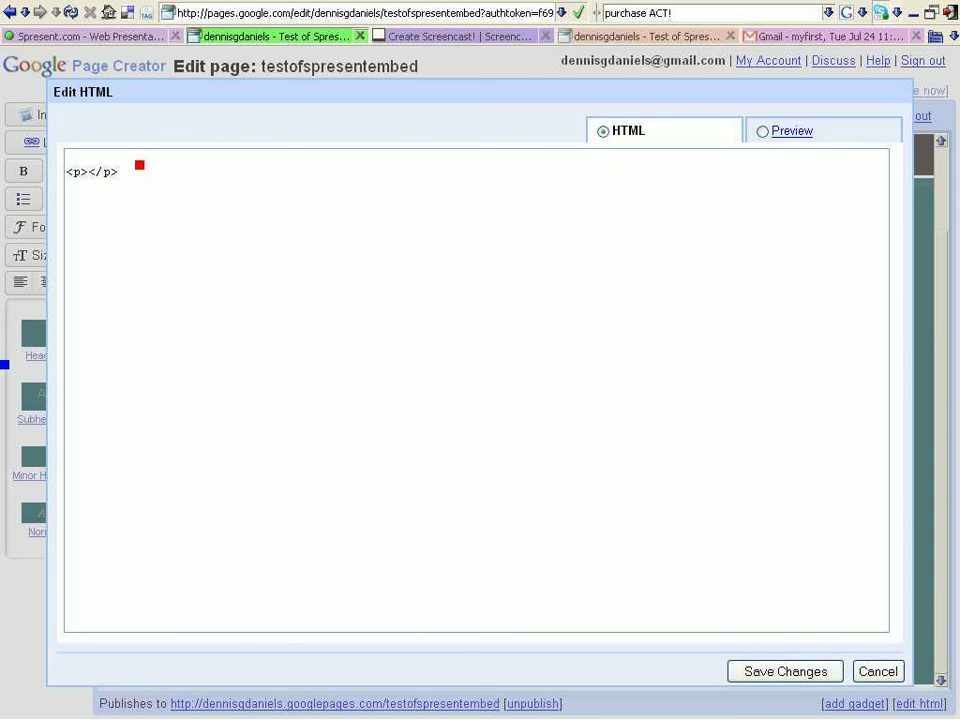
{"action": "type", "text": "<object type=\"application/x-shockwave-flash\" width=\"480\" height=\"320\">"}
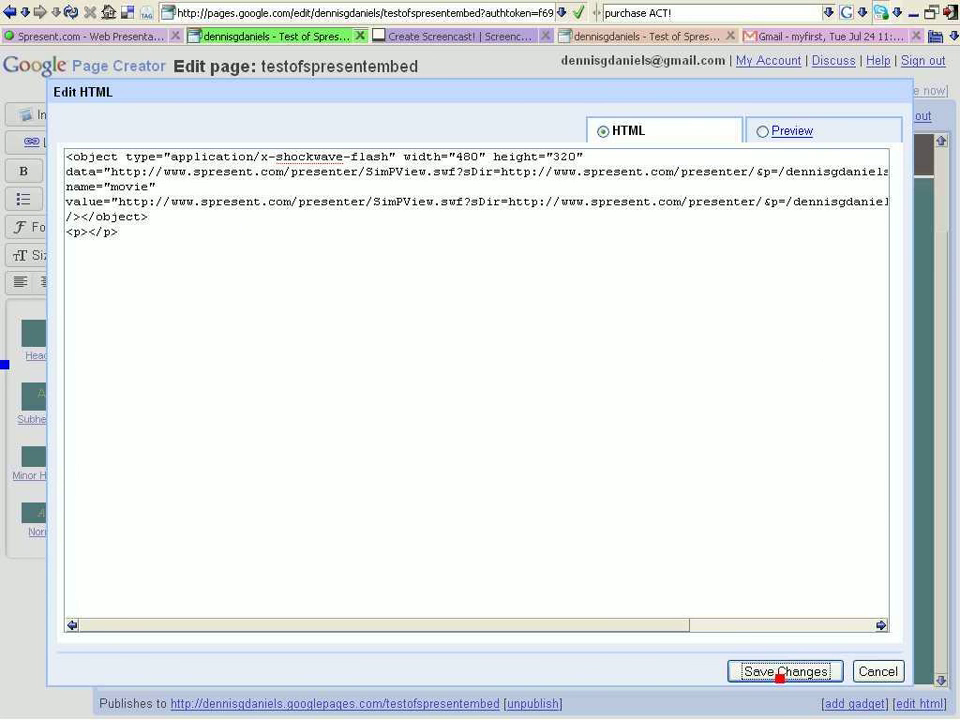
{"action": "left_click", "coordinate": [784, 672]}
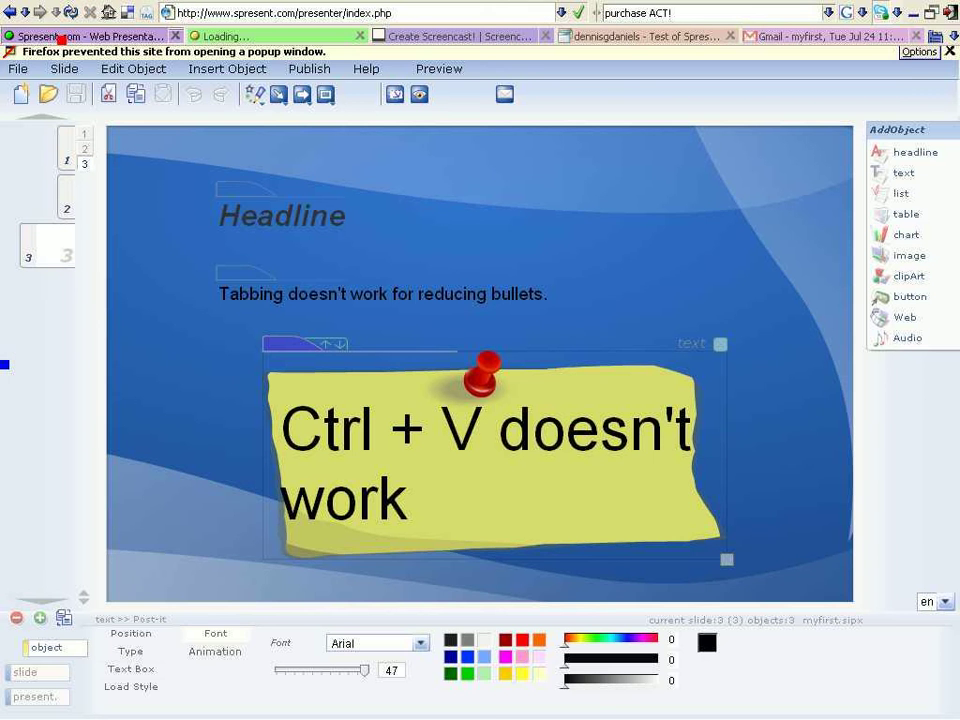
{"action": "left_click", "coordinate": [438, 68]}
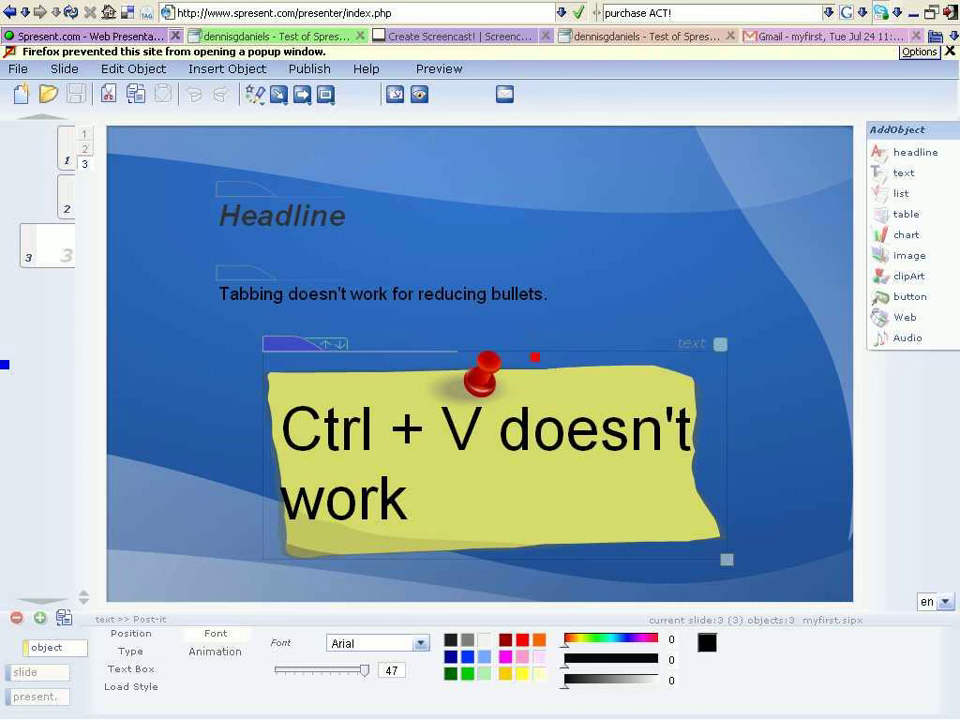
{"action": "left_click", "coordinate": [308, 68]}
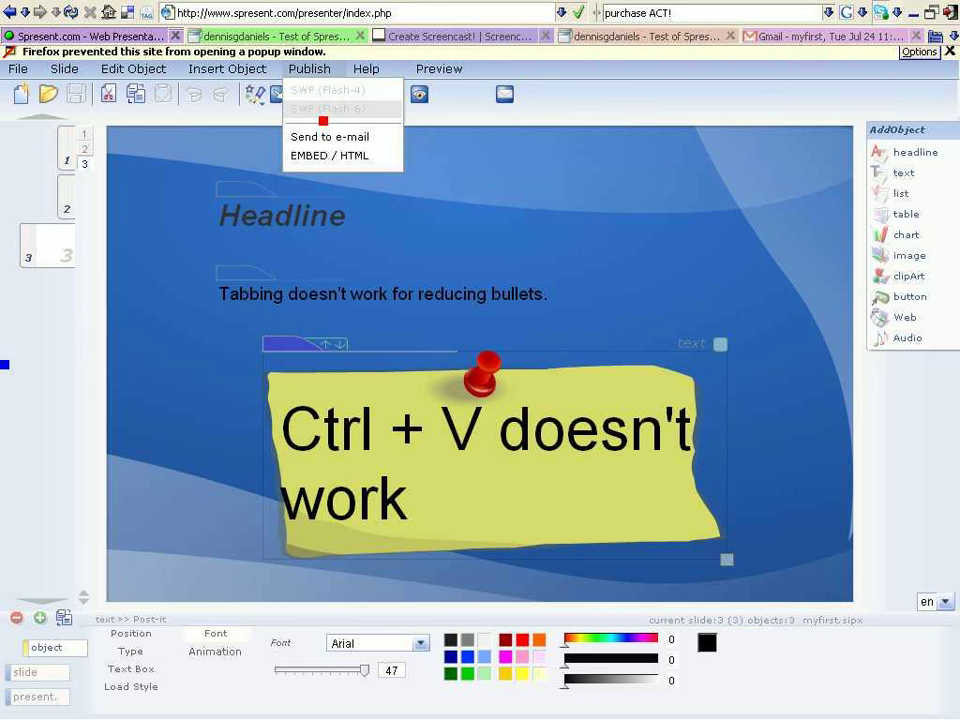
{"action": "left_click", "coordinate": [326, 156]}
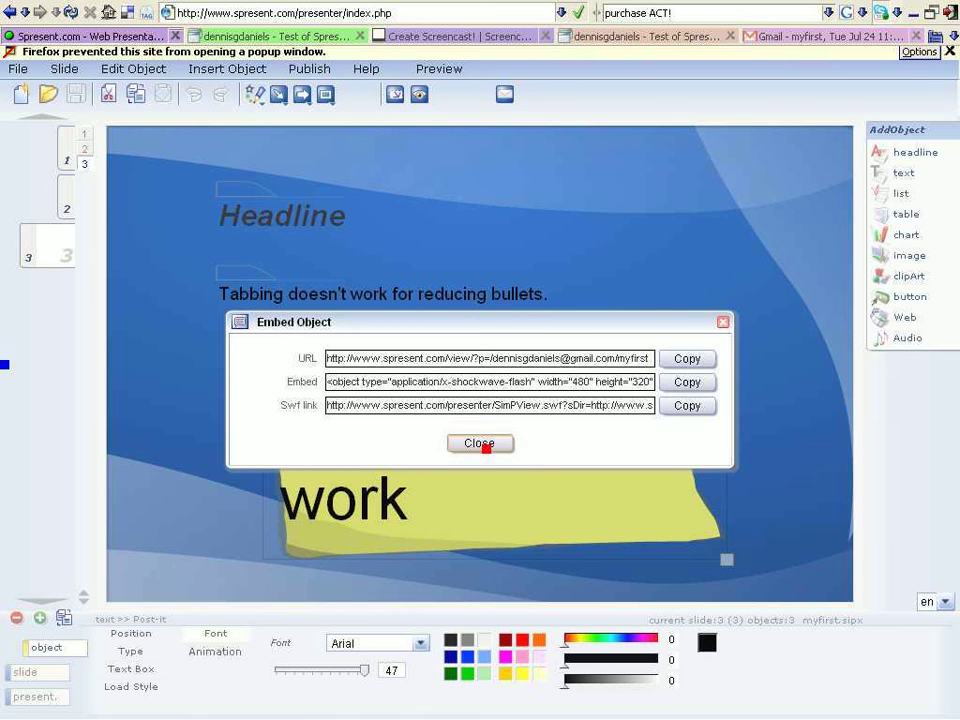
{"action": "left_click", "coordinate": [480, 444]}
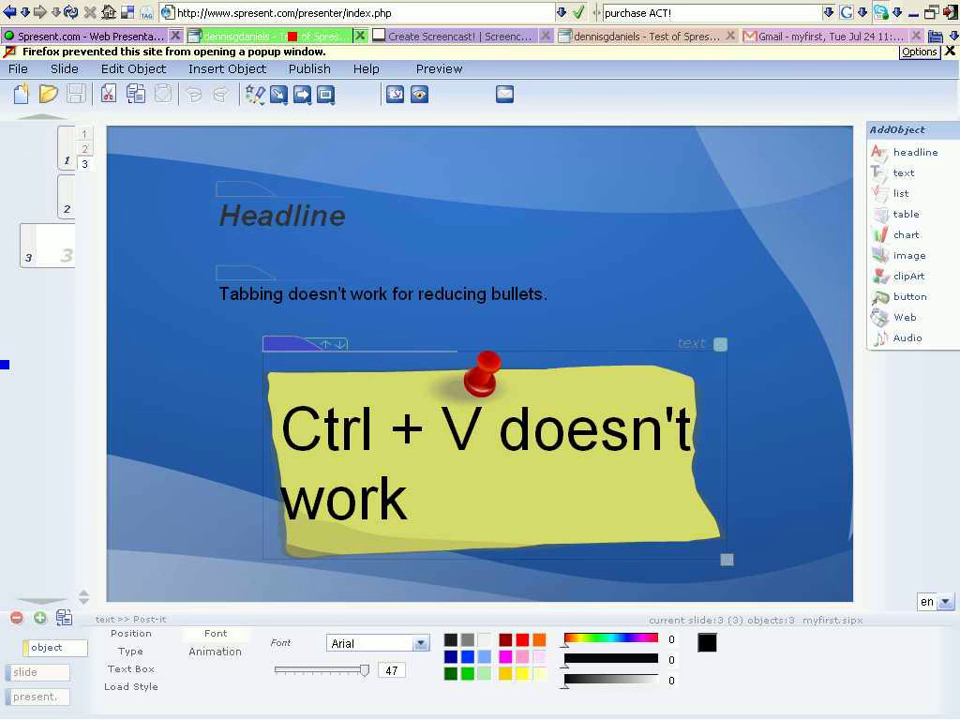
Step: Search the gadget directory for 'embed' and scan through the results
{"action": "left_click", "coordinate": [256, 36]}
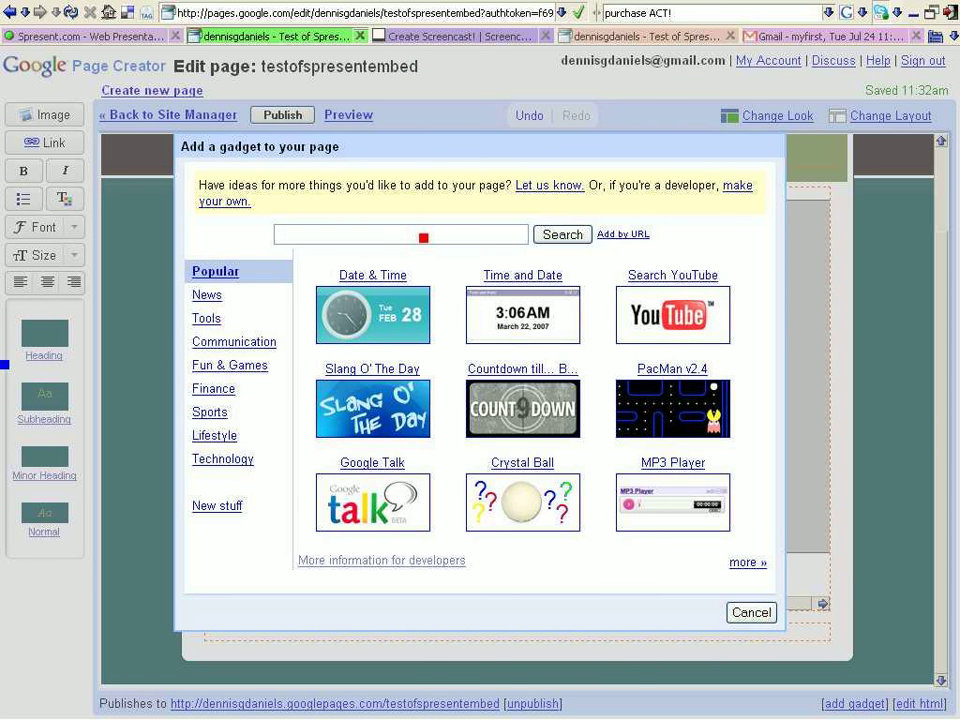
{"action": "type", "text": "embed"}
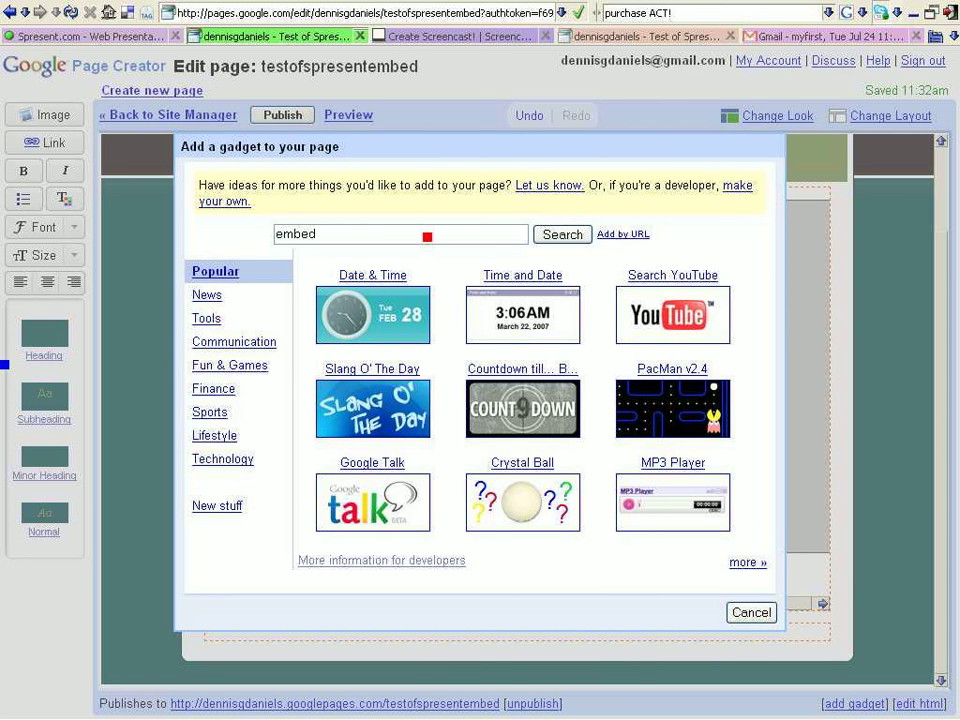
{"action": "left_click", "coordinate": [562, 234]}
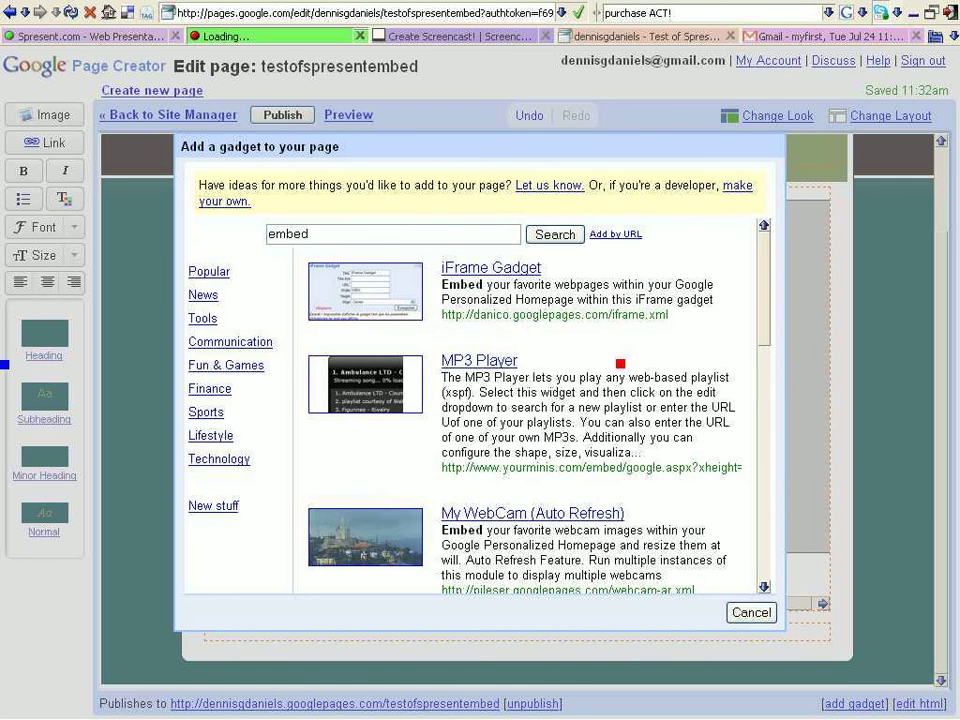
{"action": "scroll", "scroll_direction": "down", "scroll_amount": 3}
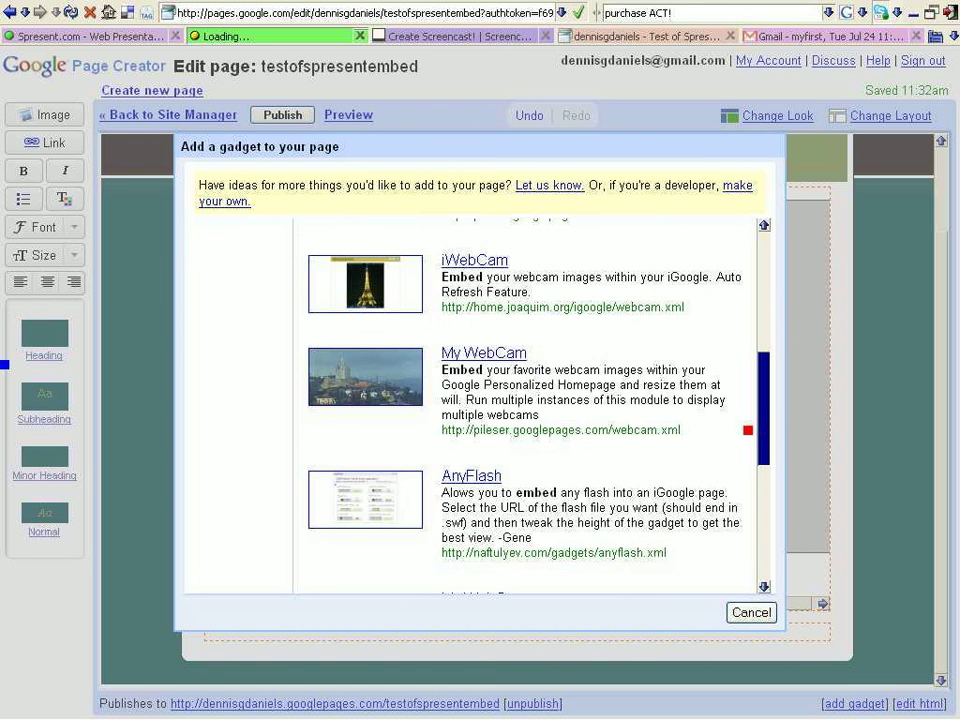
{"action": "scroll", "scroll_direction": "down", "scroll_amount": 3}
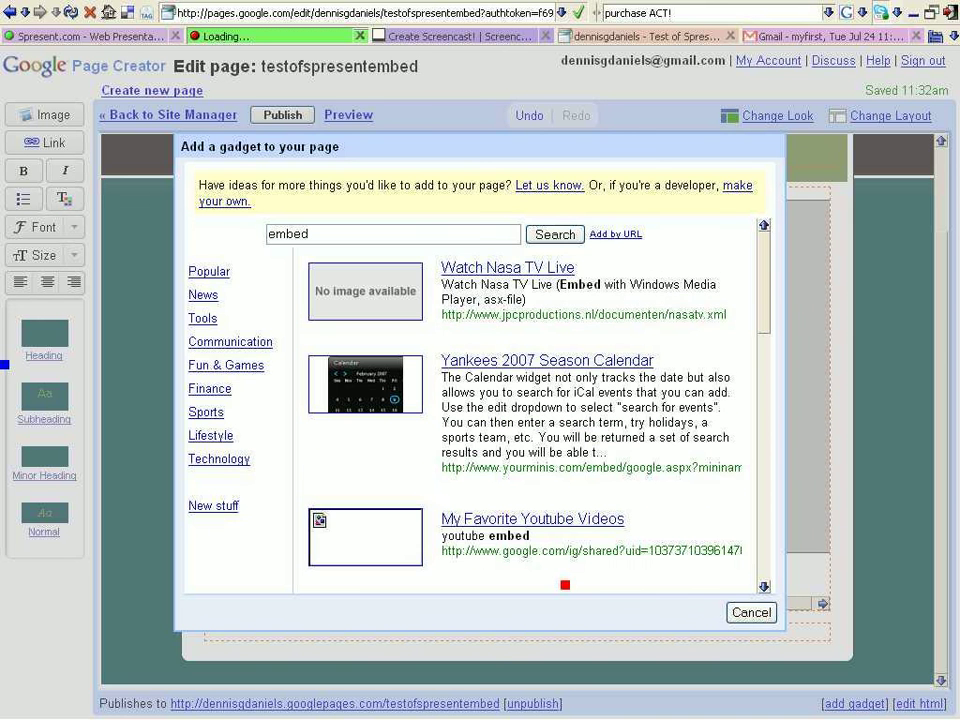
{"action": "scroll", "scroll_direction": "down", "scroll_amount": 3}
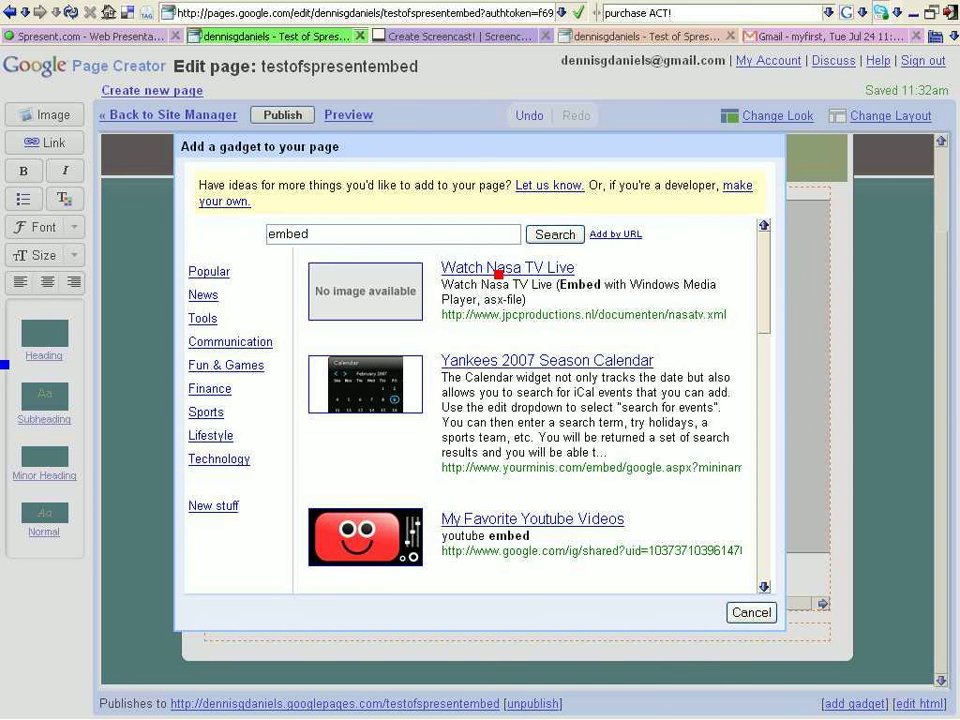
Step: Refine the search to 'embed object', choose the iFrame Gadget and confirm adding it
{"action": "type", "text": "ob"}
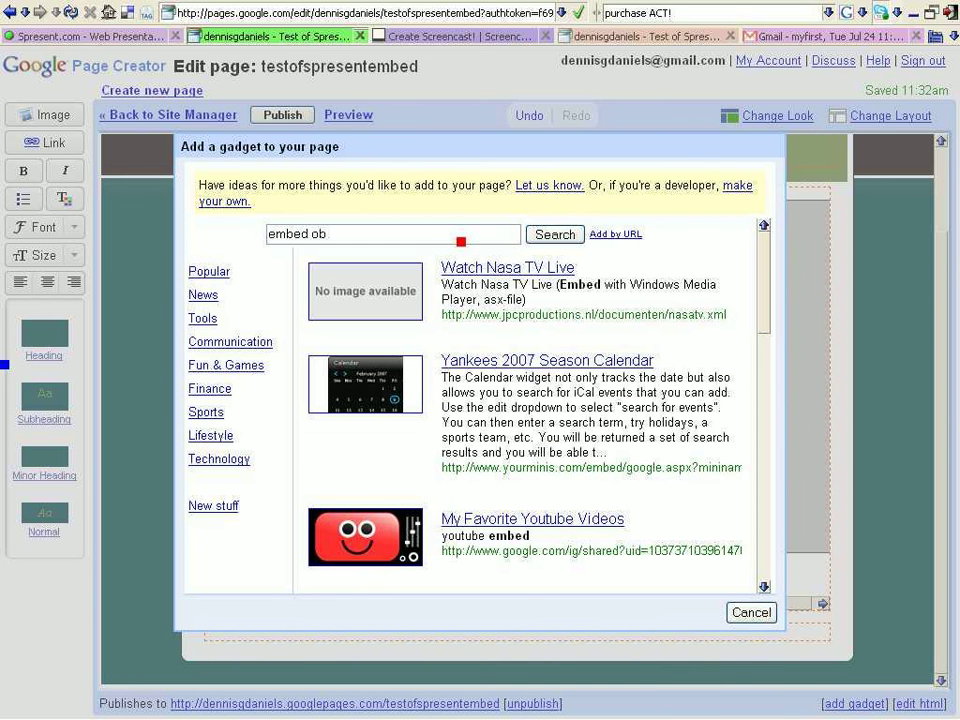
{"action": "left_click", "coordinate": [556, 234]}
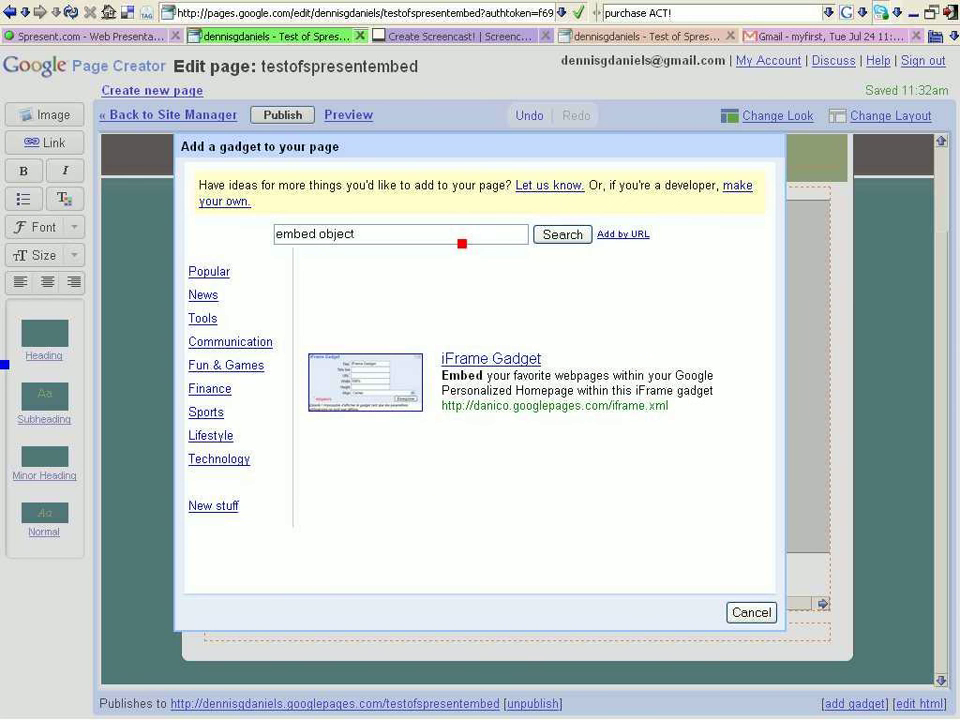
{"action": "mouse_move", "coordinate": [580, 348]}
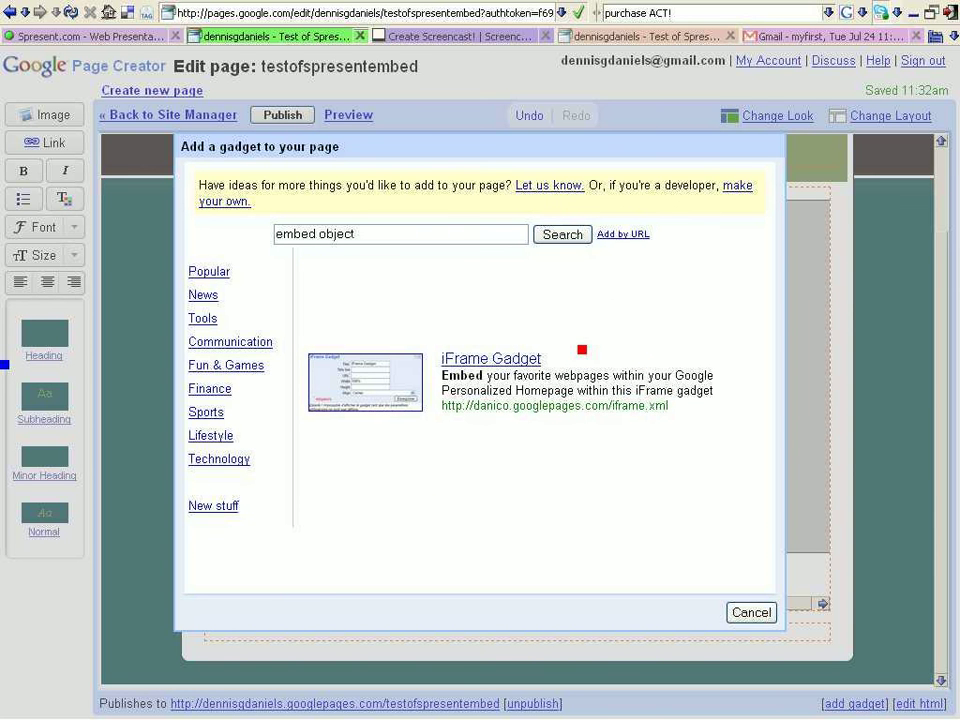
{"action": "left_click", "coordinate": [490, 358]}
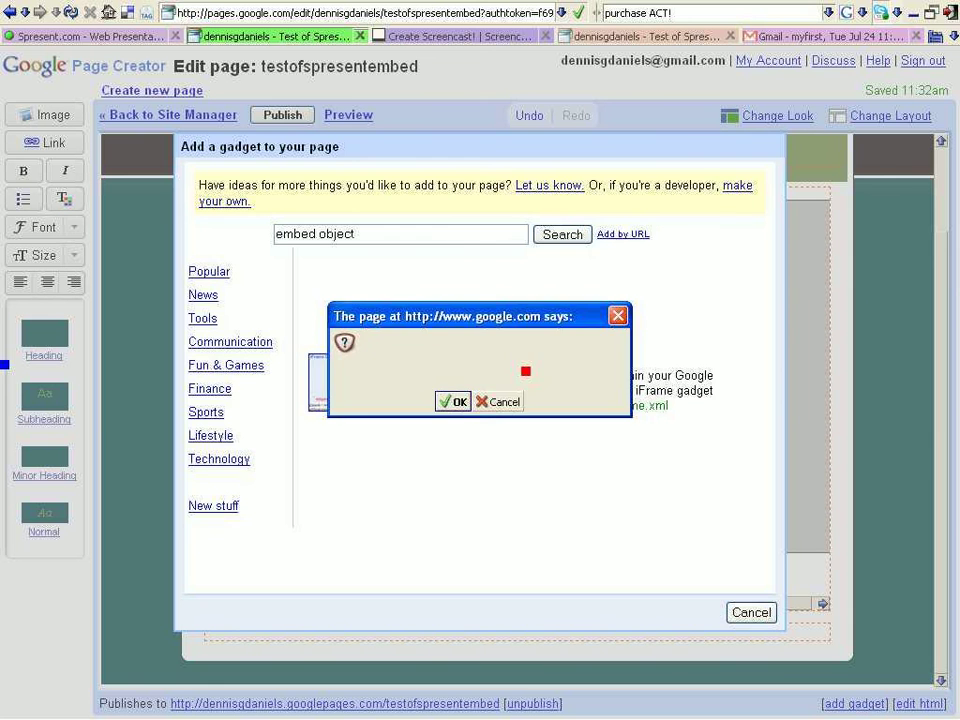
{"action": "left_click", "coordinate": [452, 400]}
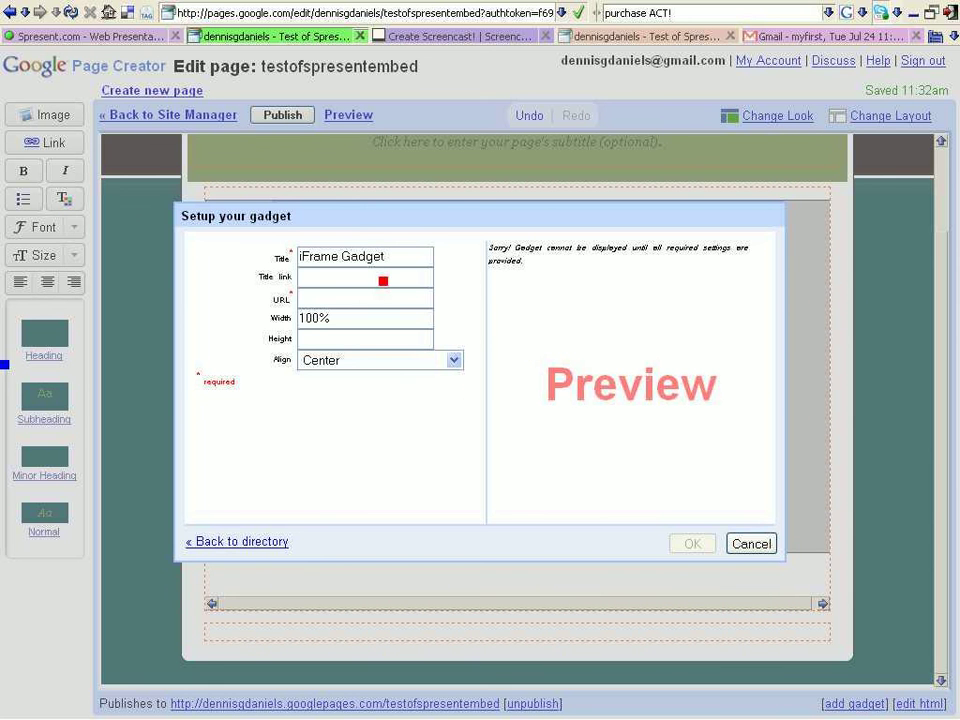
{"action": "left_click", "coordinate": [360, 308]}
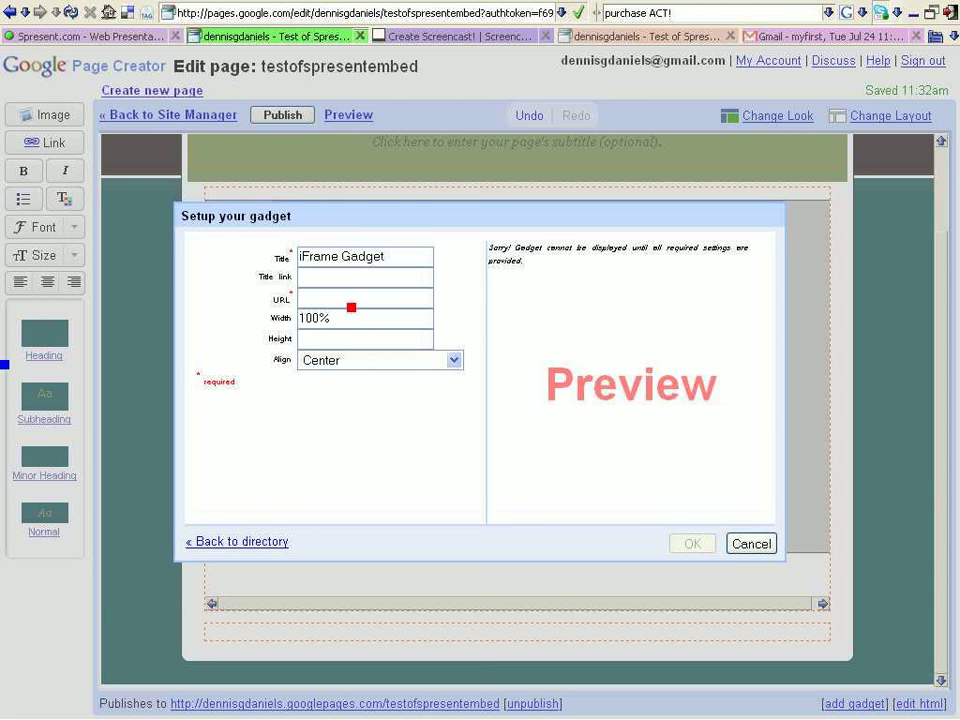
{"action": "left_click", "coordinate": [364, 298]}
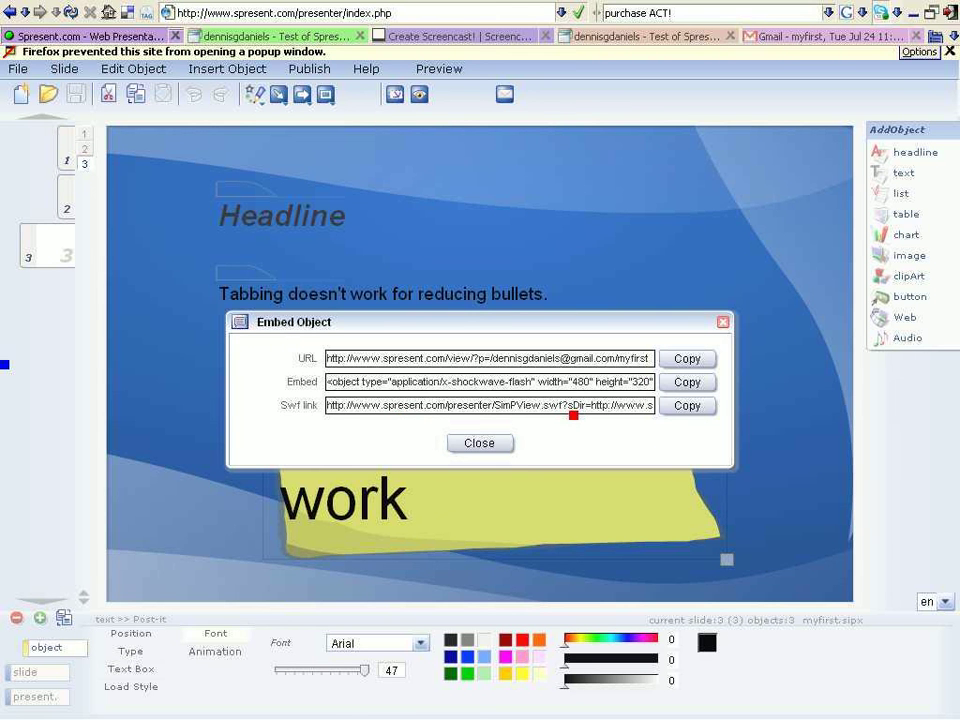
Step: Copy the Spresent short link from the embed codes, close them and return to Page Creator
{"action": "triple_click", "coordinate": [488, 404]}
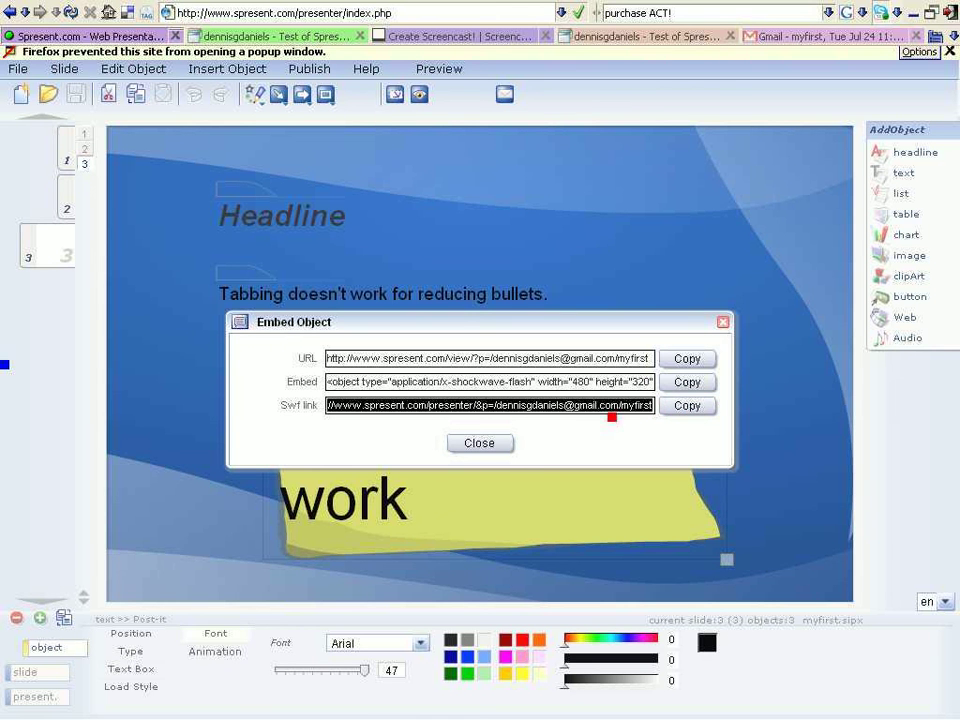
{"action": "left_click", "coordinate": [480, 444]}
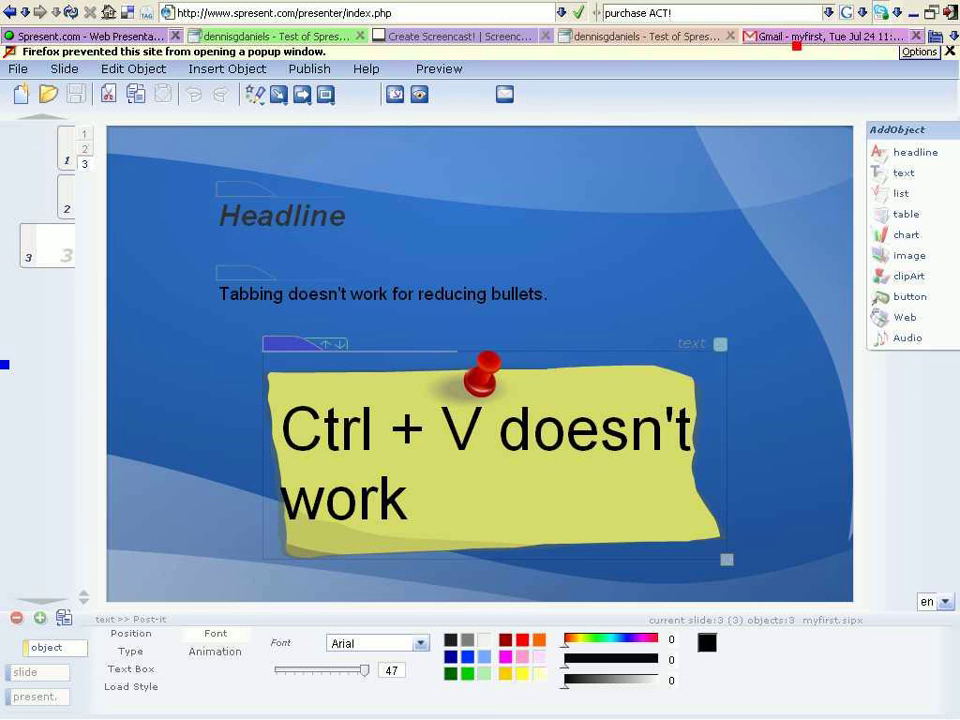
{"action": "left_click", "coordinate": [276, 36]}
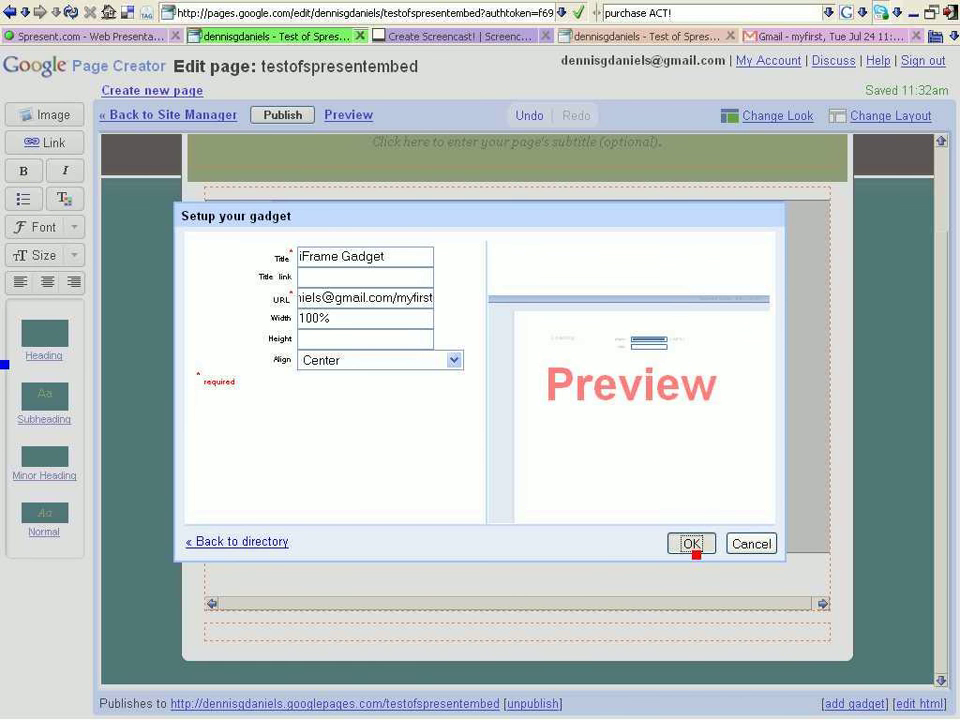
Step: Add the iFrame gadget with the short link, publish the page and view it on the web
{"action": "left_click", "coordinate": [690, 544]}
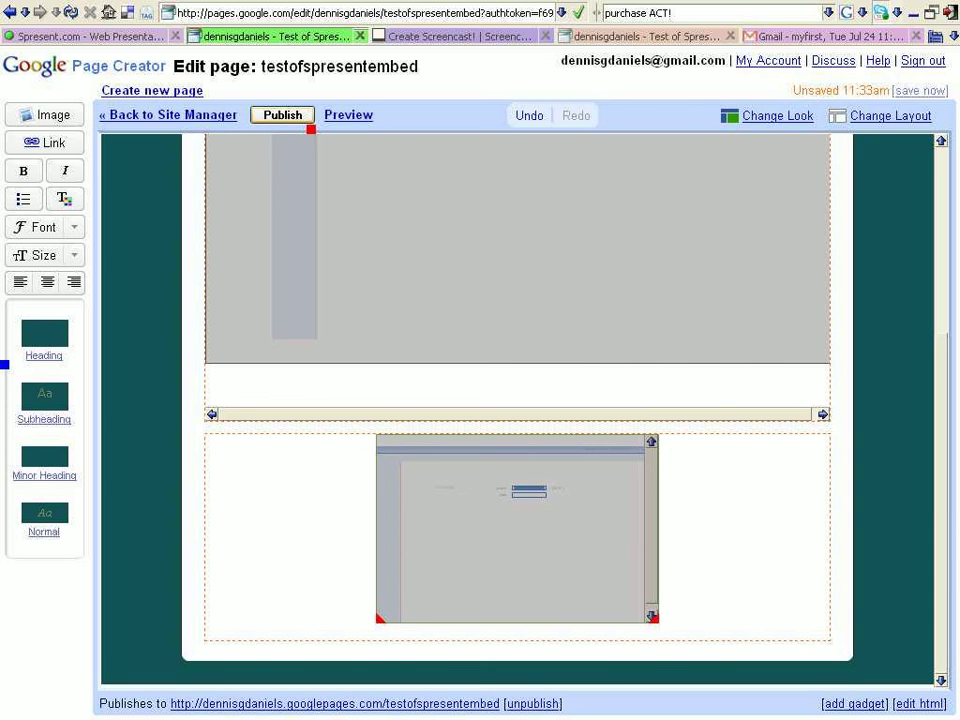
{"action": "left_click", "coordinate": [280, 114]}
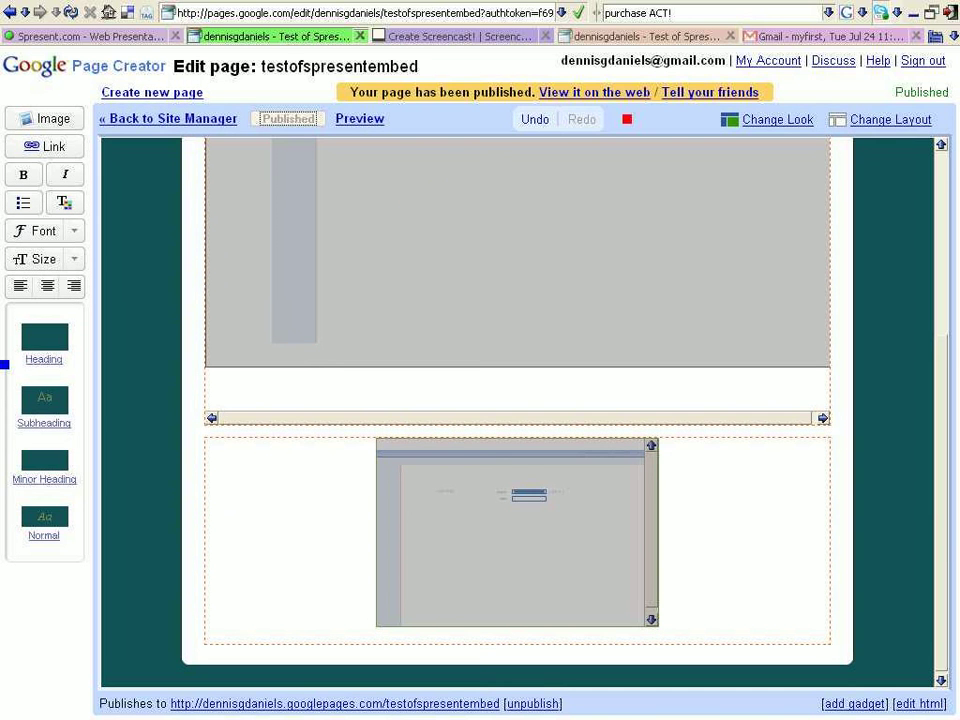
{"action": "left_click", "coordinate": [594, 92]}
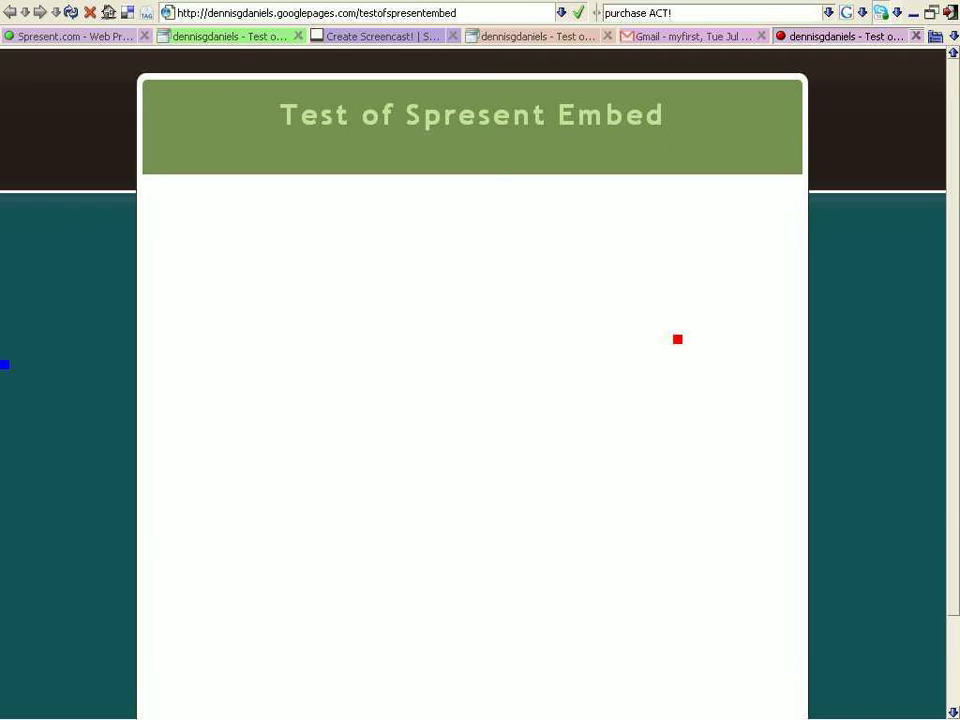